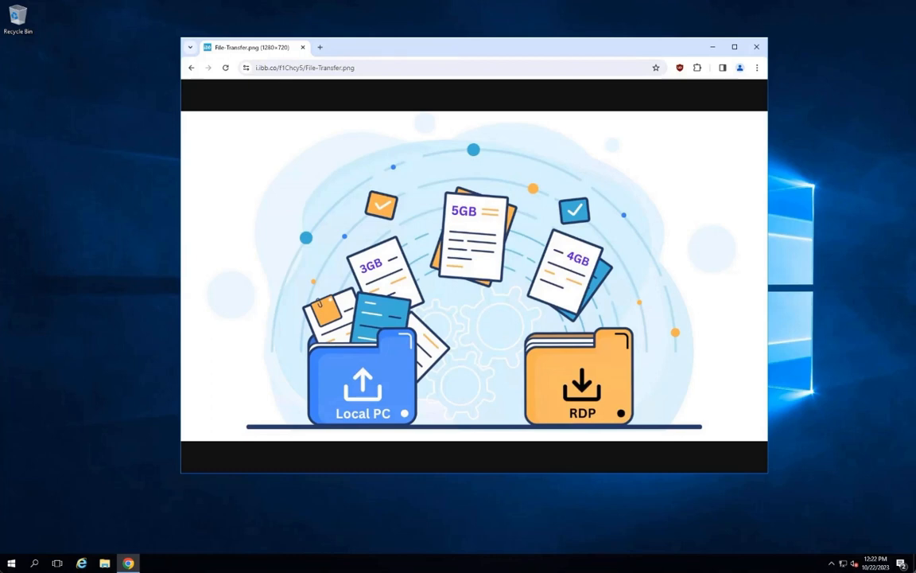
- Open the FileZilla Server for Windows (64-bit) download page, listing version 1.7.3
left_click(756, 46)
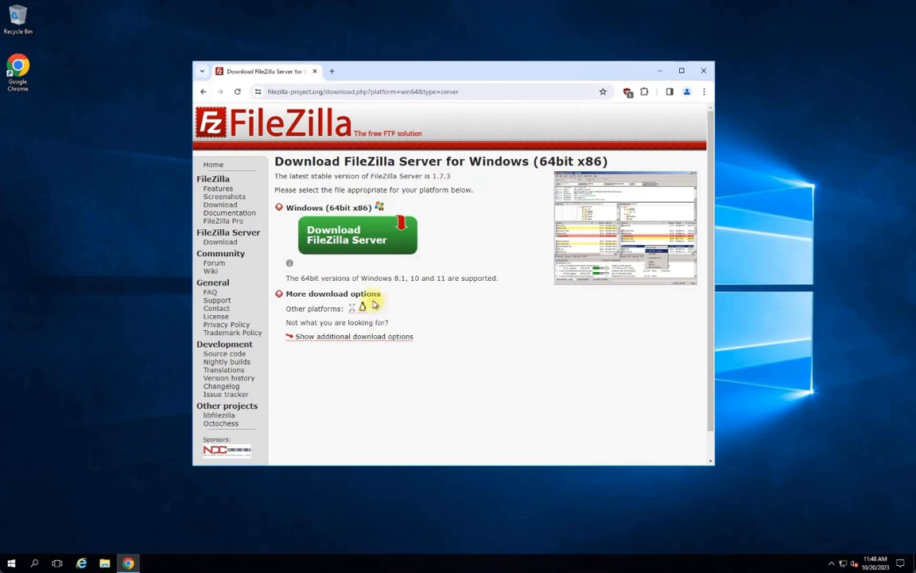
- Download the free FileZilla_Server_1.7.3_win64-setup.exe installer and close the browser
left_click(356, 235)
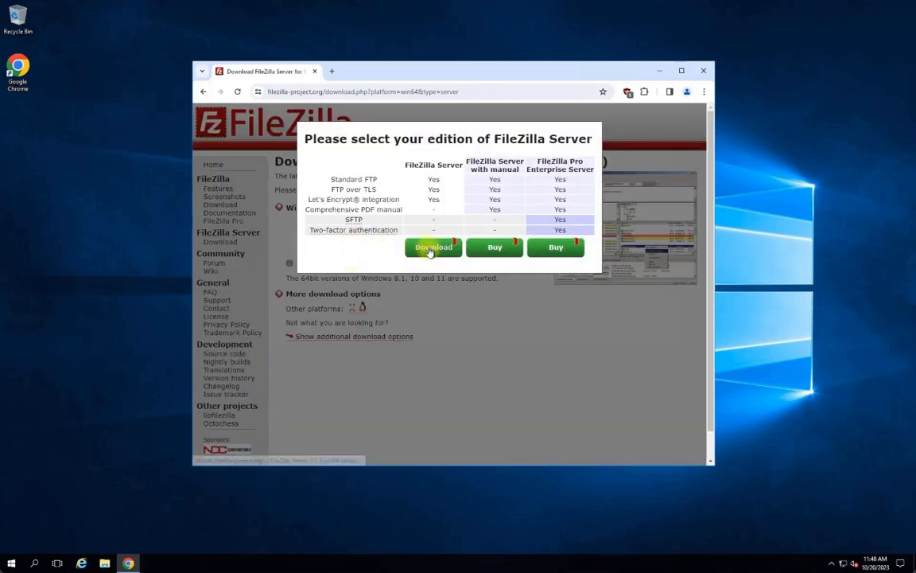
left_click(433, 246)
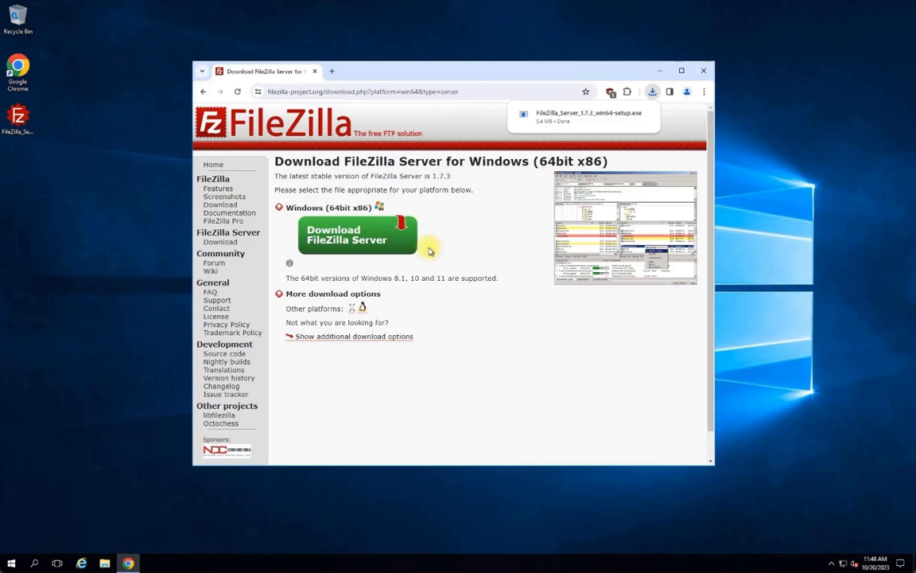
left_click(652, 90)
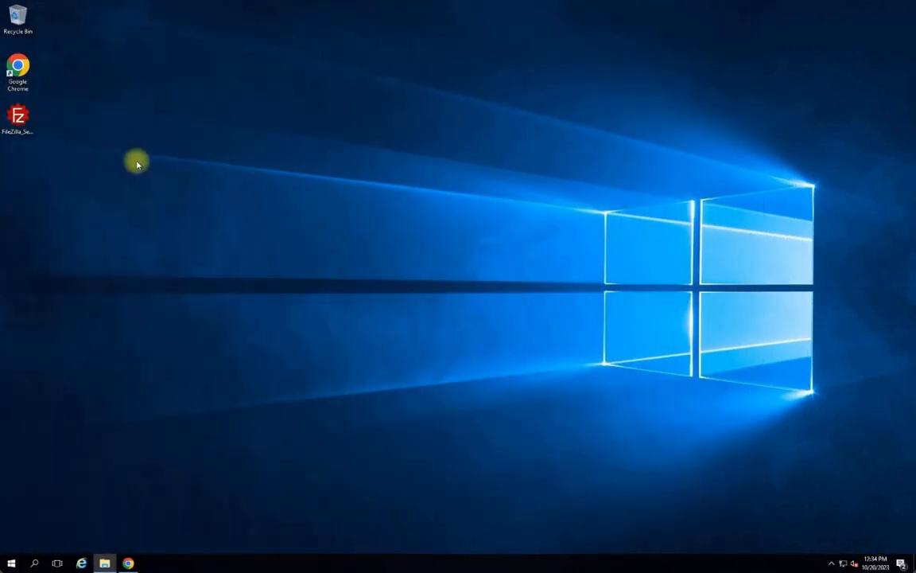
mouse_move(111, 162)
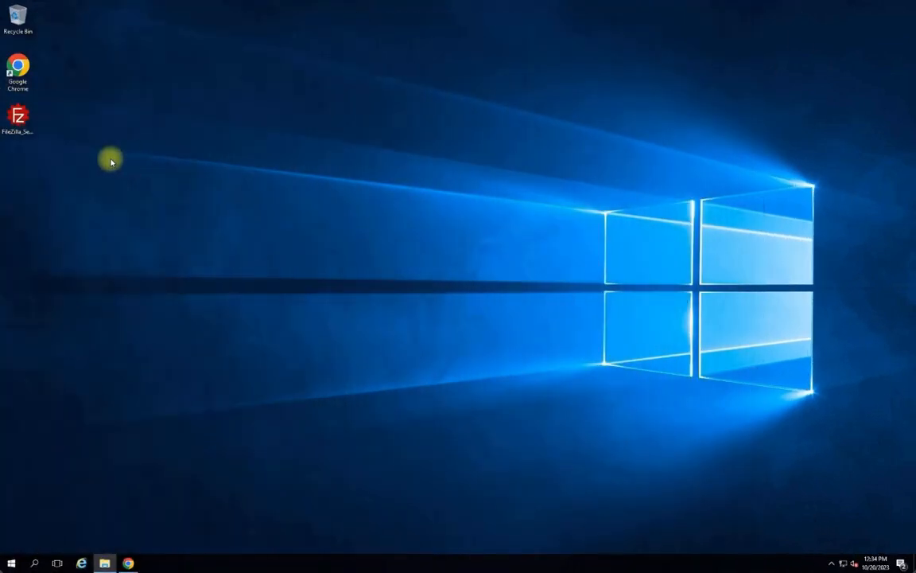
- Run the FileZilla Server setup icon from the desktop's right-click menu
right_click(18, 115)
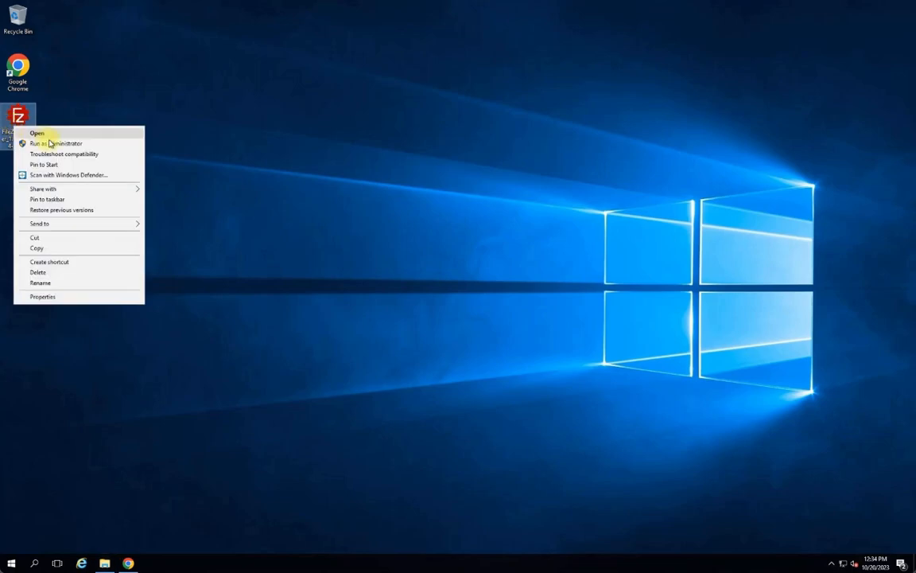
left_click(37, 132)
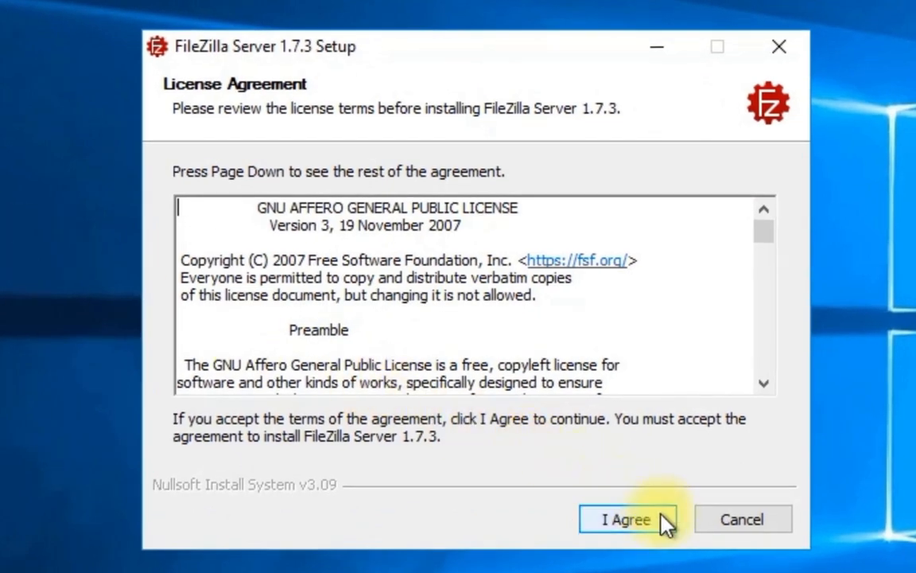
- Accept the AGPL license and keep default components, install folder and Start Menu folder
left_click(628, 518)
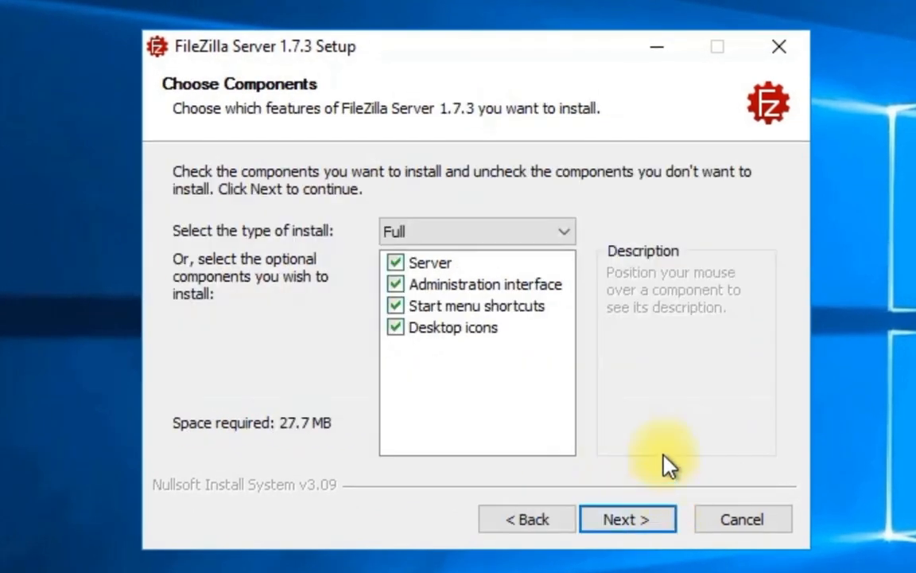
left_click(628, 518)
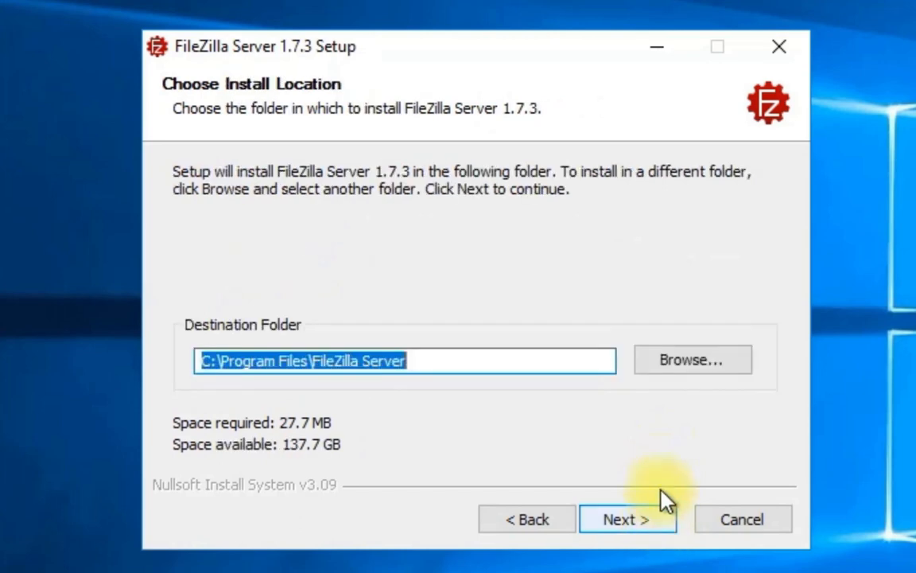
mouse_move(673, 466)
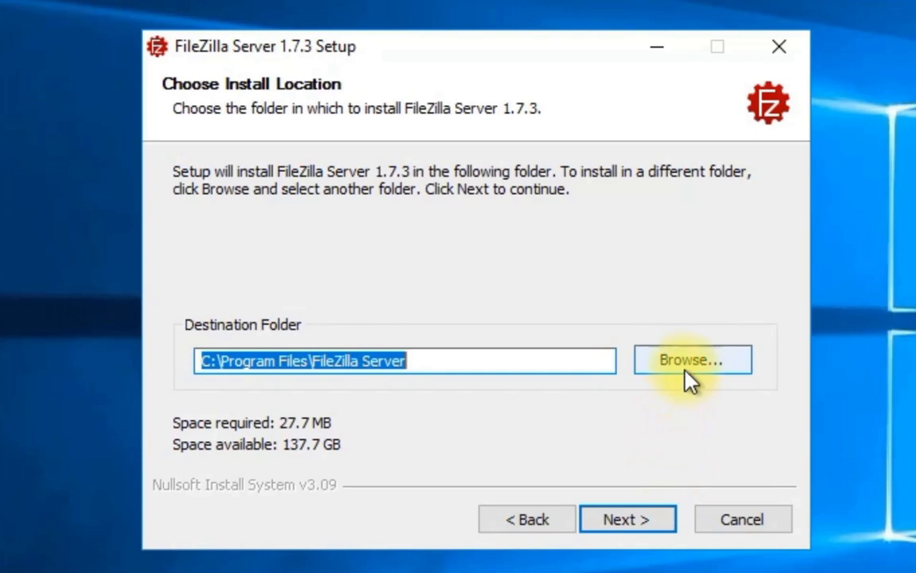
mouse_move(656, 477)
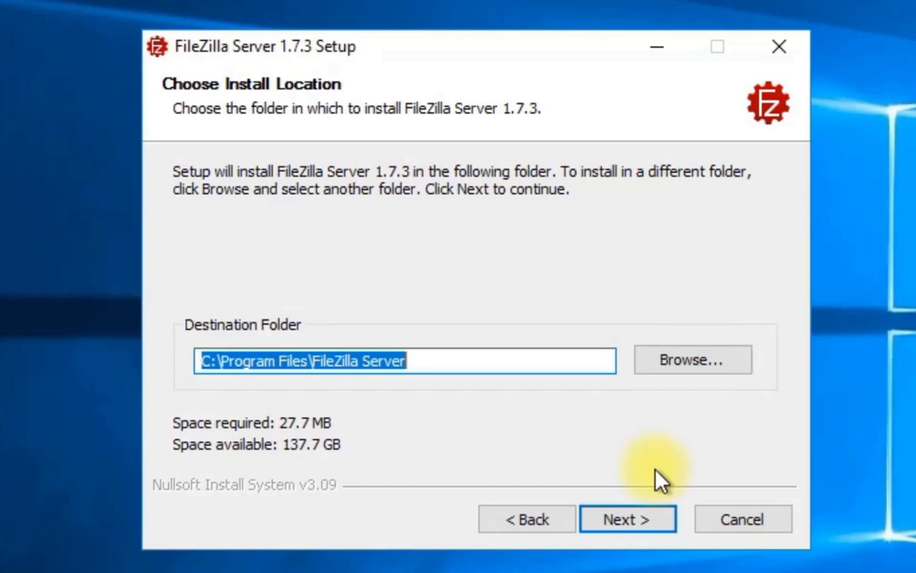
left_click(628, 518)
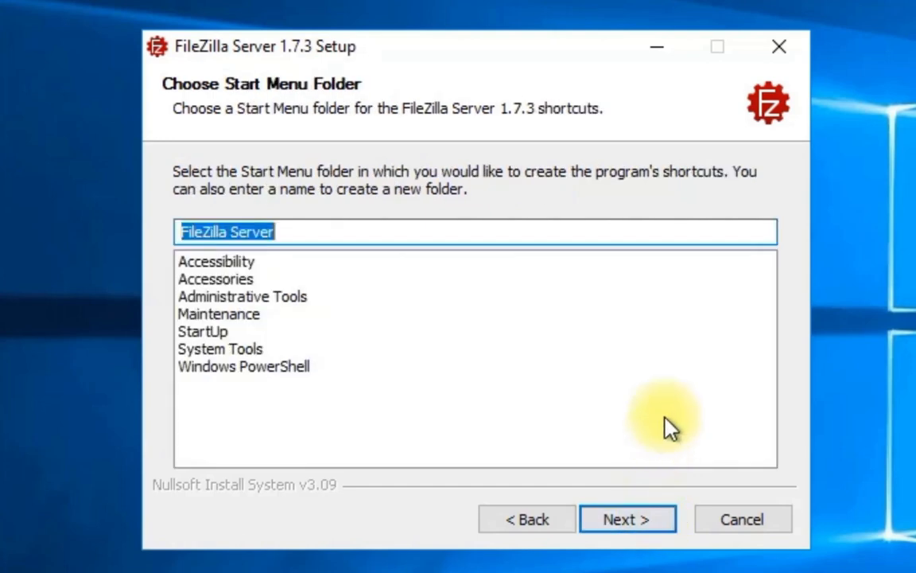
left_click(627, 519)
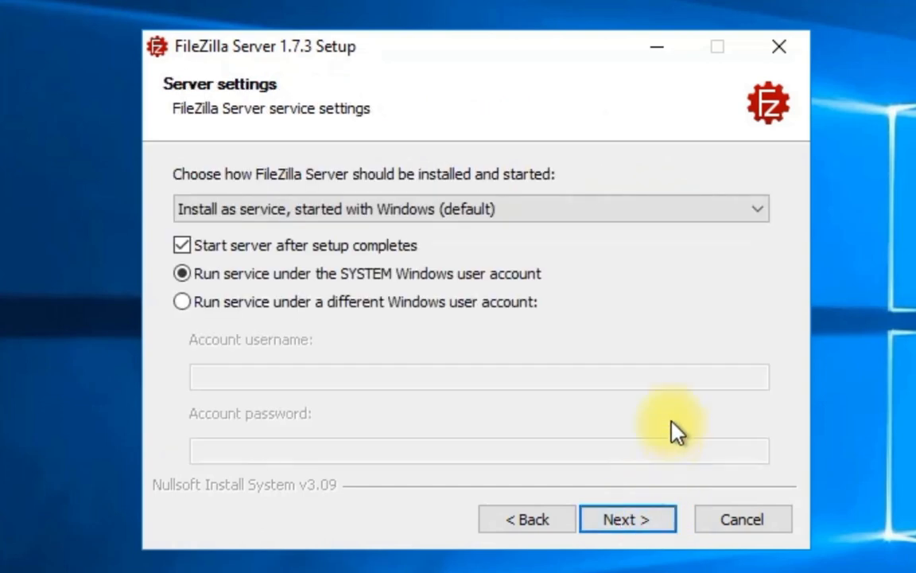
- Keep default service settings and enter and confirm the admin password for port 14148
left_click(627, 519)
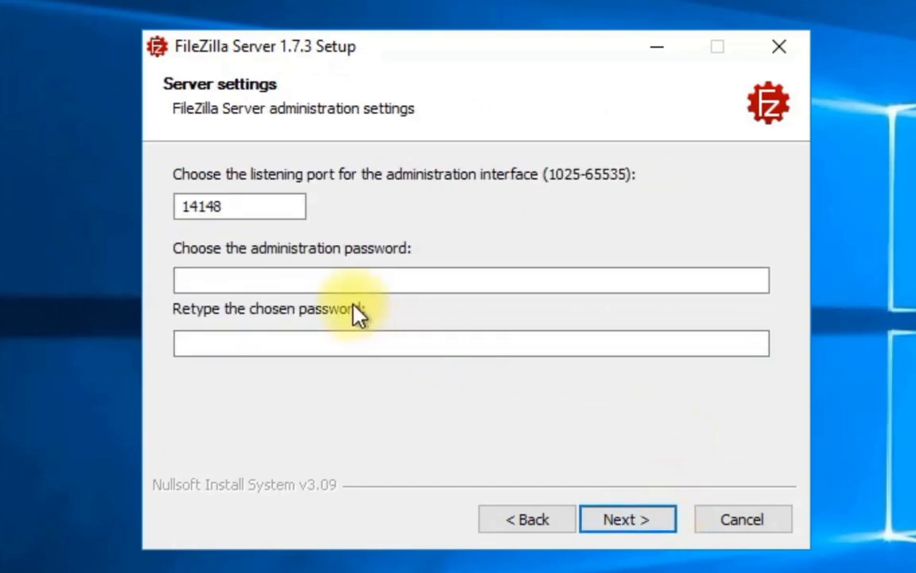
type("•••••")
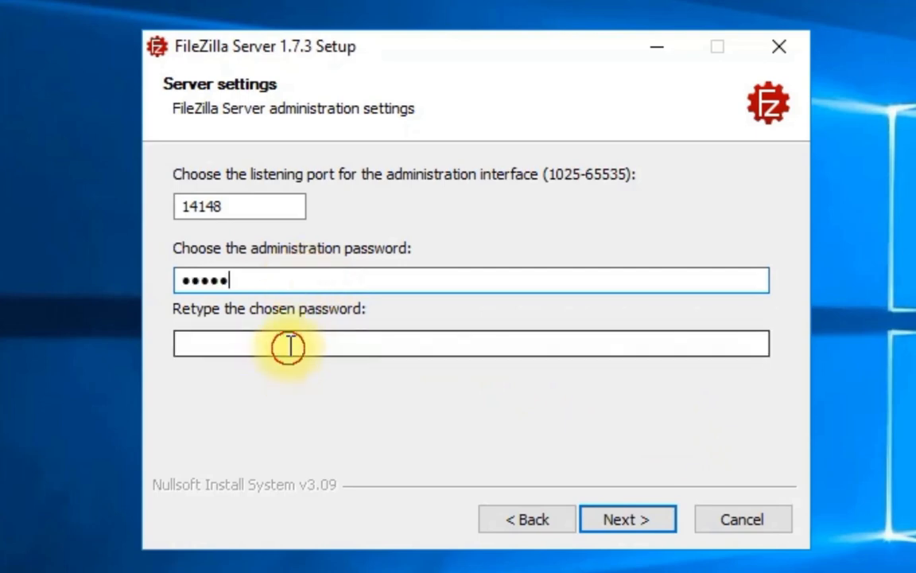
type("•••••")
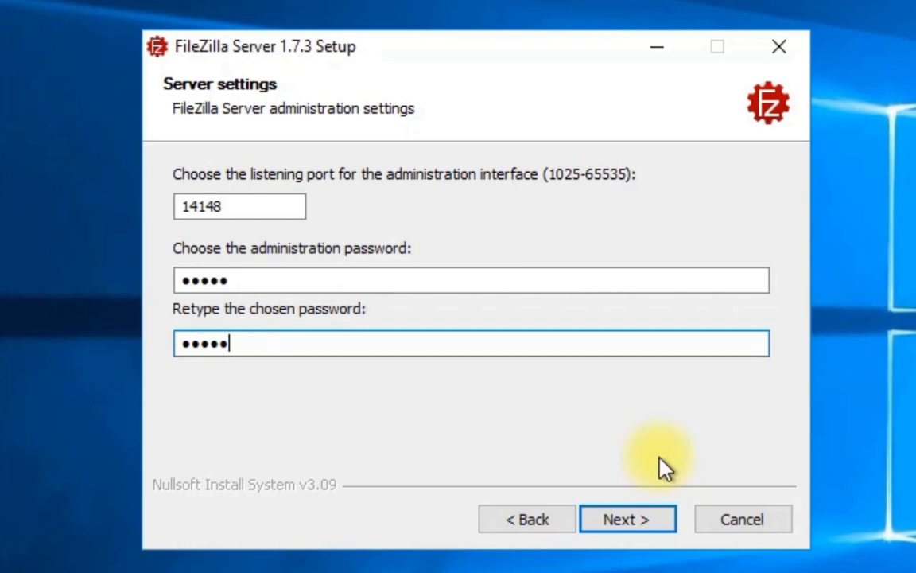
left_click(627, 518)
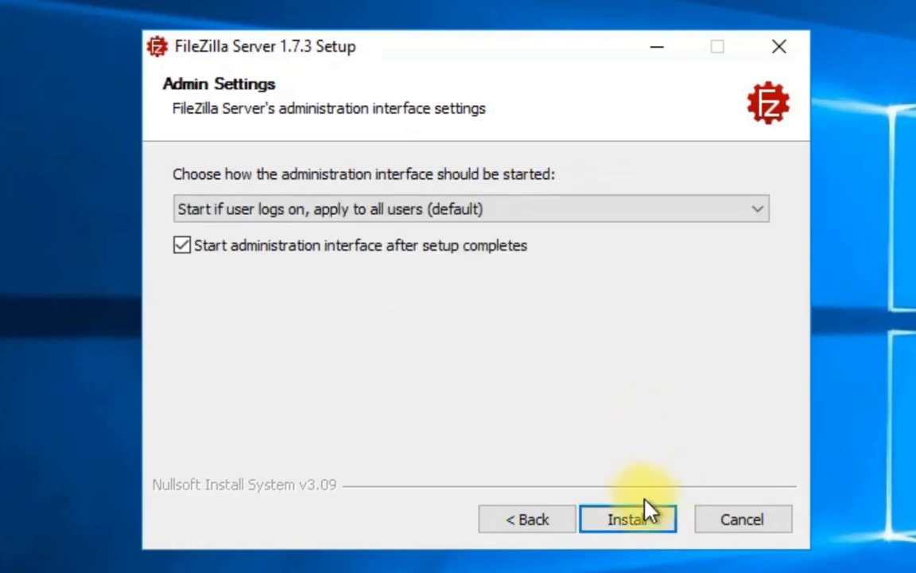
- Install FileZilla Server 1.7.3, acknowledge the TLS fingerprint notice, and close the installer
left_click(628, 519)
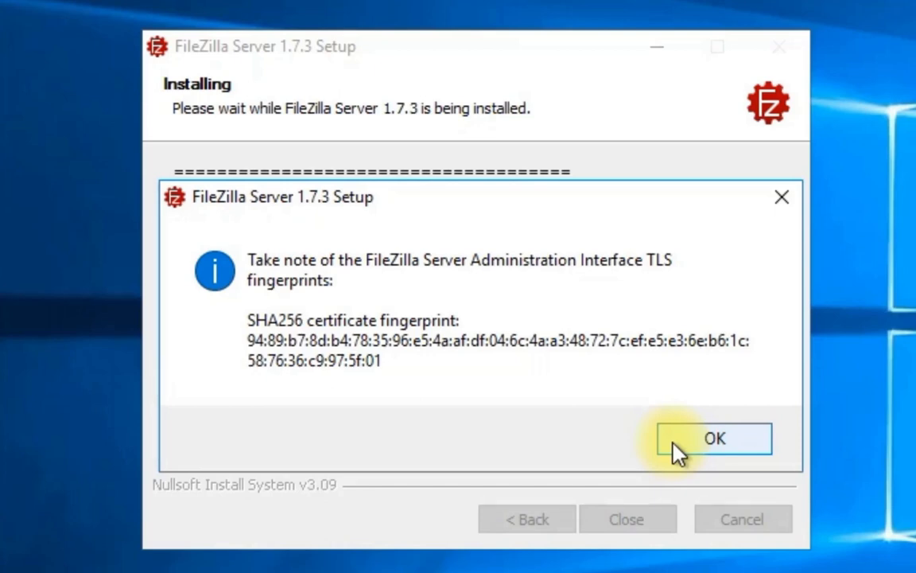
left_click(713, 438)
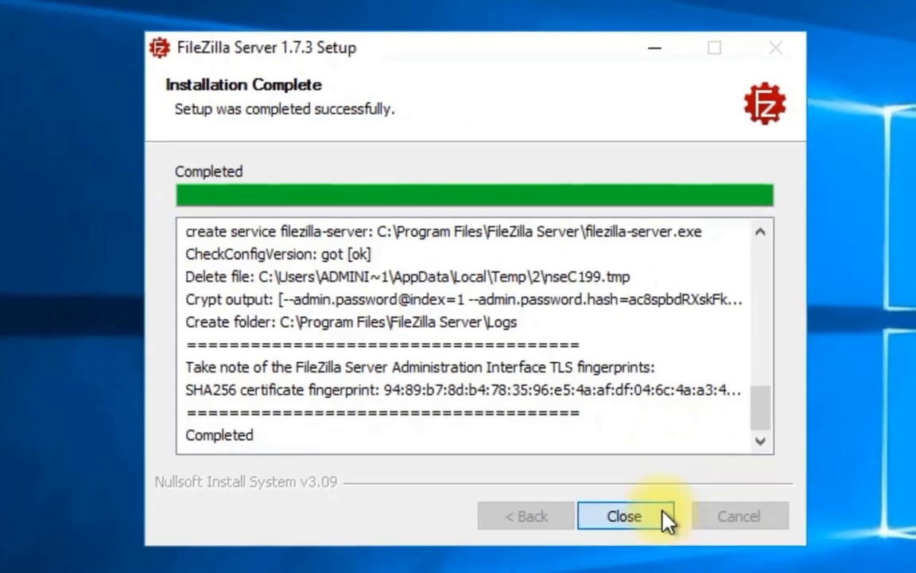
left_click(624, 515)
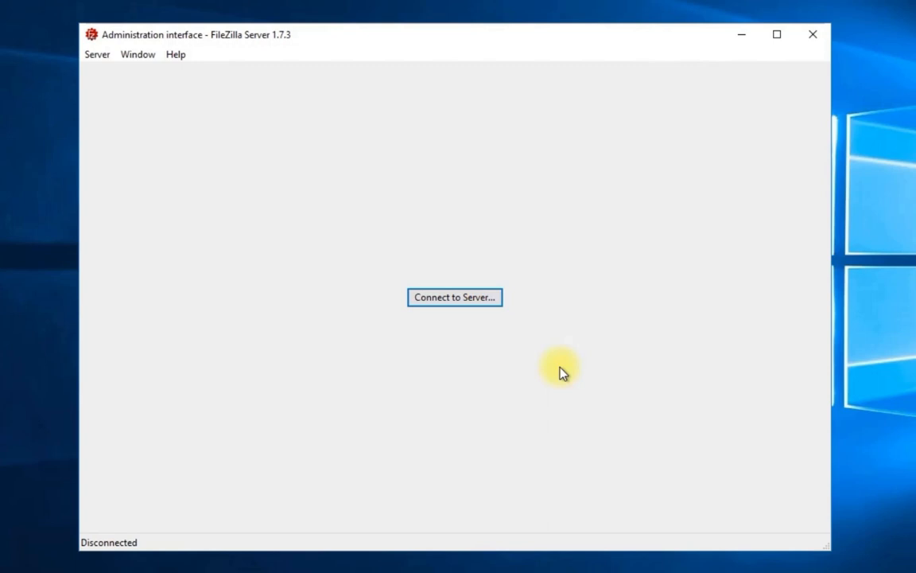
- Connect the admin interface to 127.0.0.1 with auto-connect at startup enabled
left_click(454, 296)
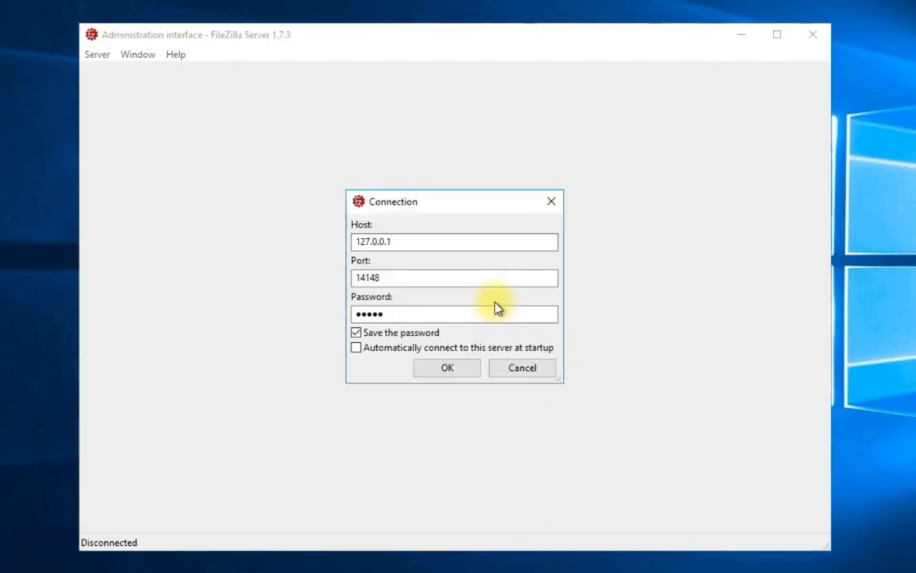
left_click(454, 314)
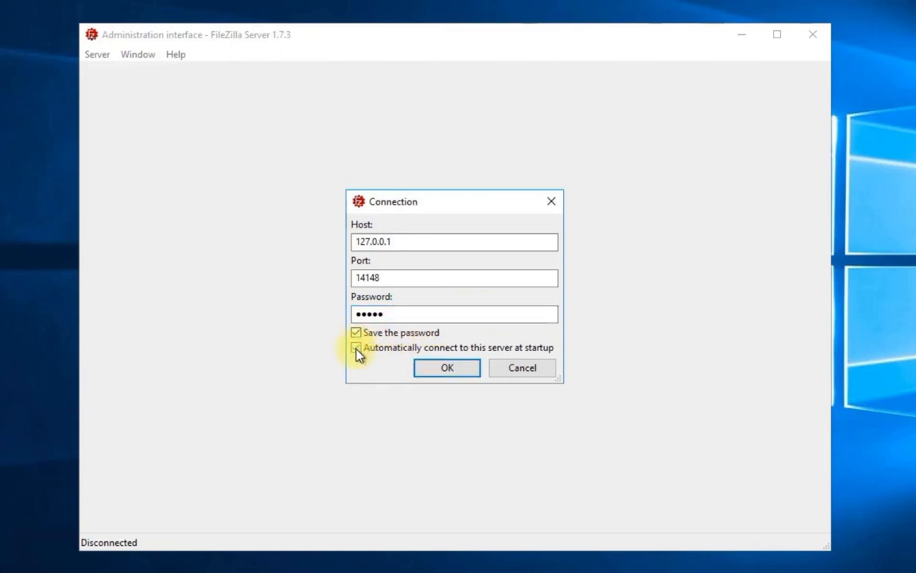
left_click(356, 348)
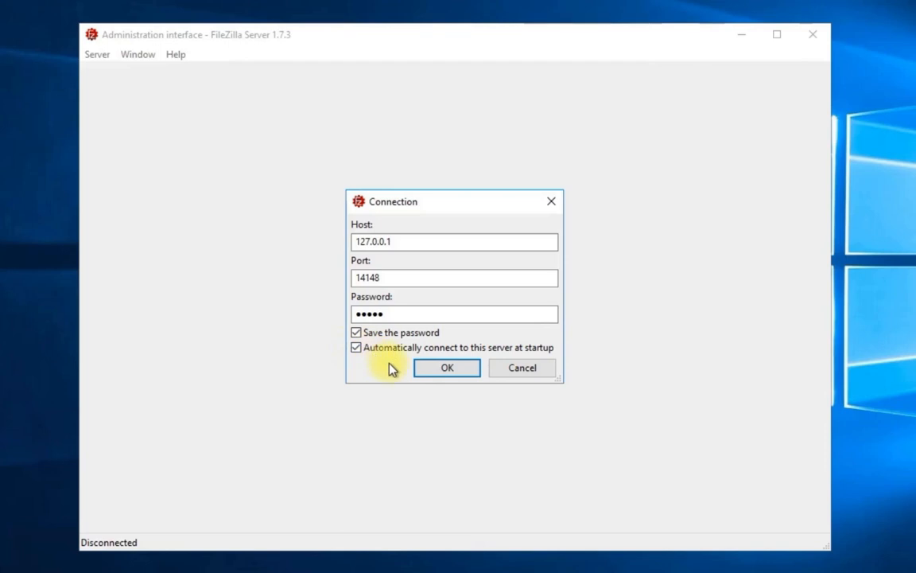
left_click(446, 367)
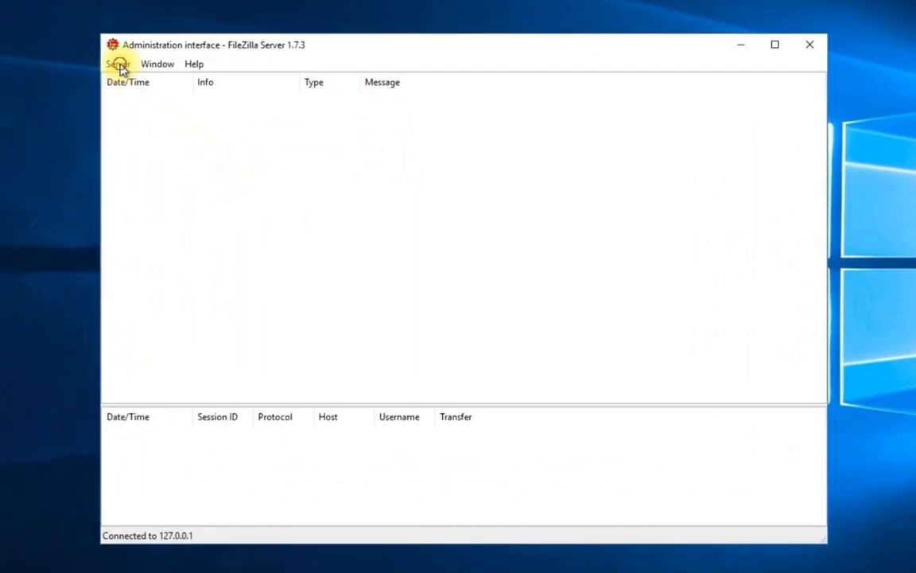
- Open the server Settings on the Rights management > Users page
left_click(118, 63)
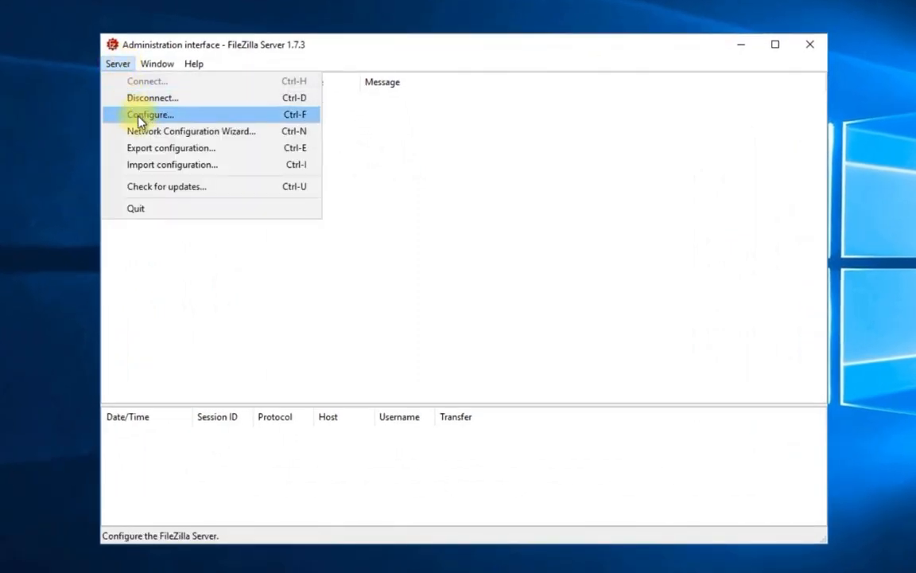
left_click(150, 114)
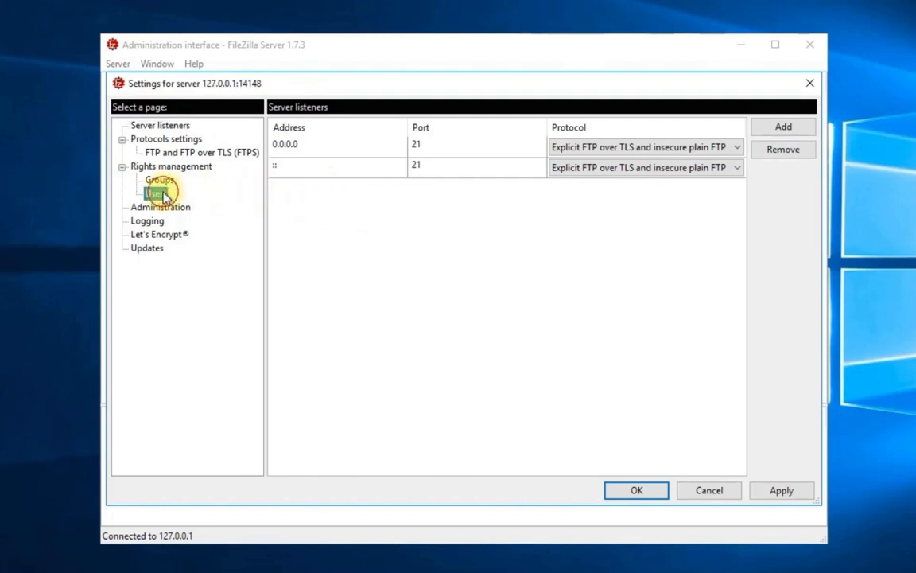
left_click(155, 194)
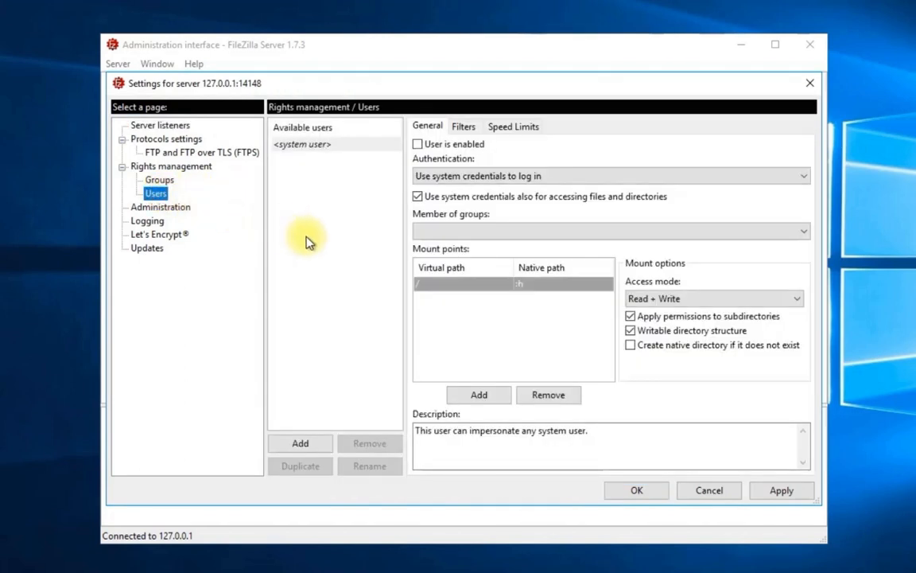
mouse_move(296, 295)
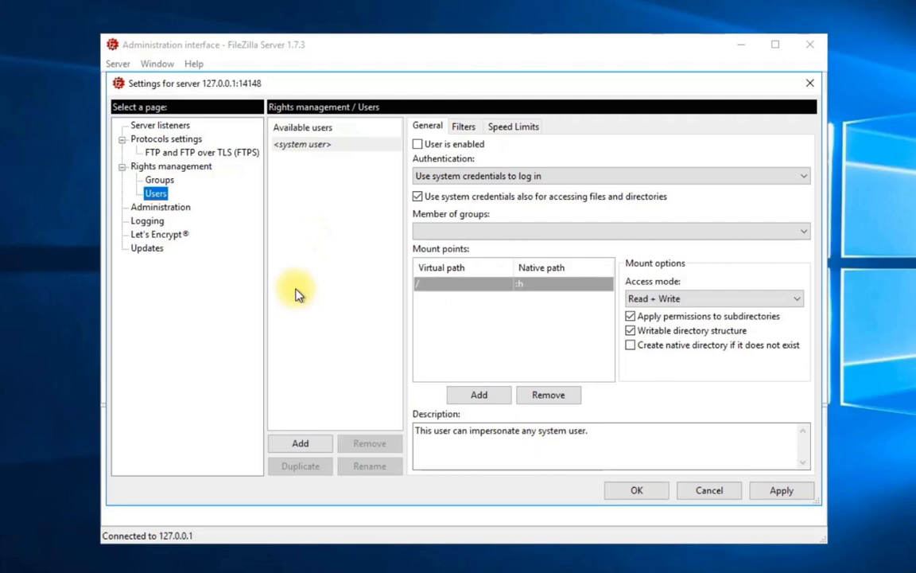
- Add a user account named 'user' with a password and a new mount point row
left_click(300, 443)
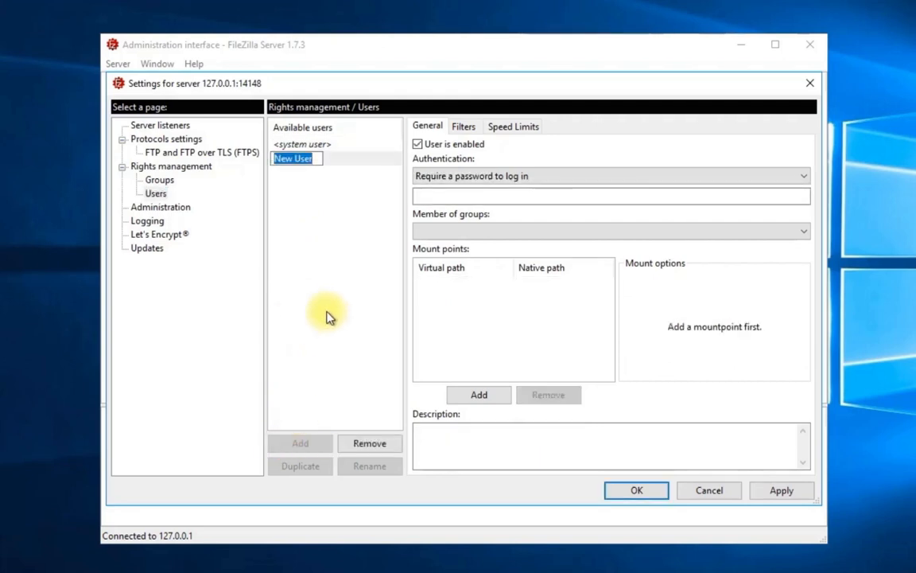
type("user")
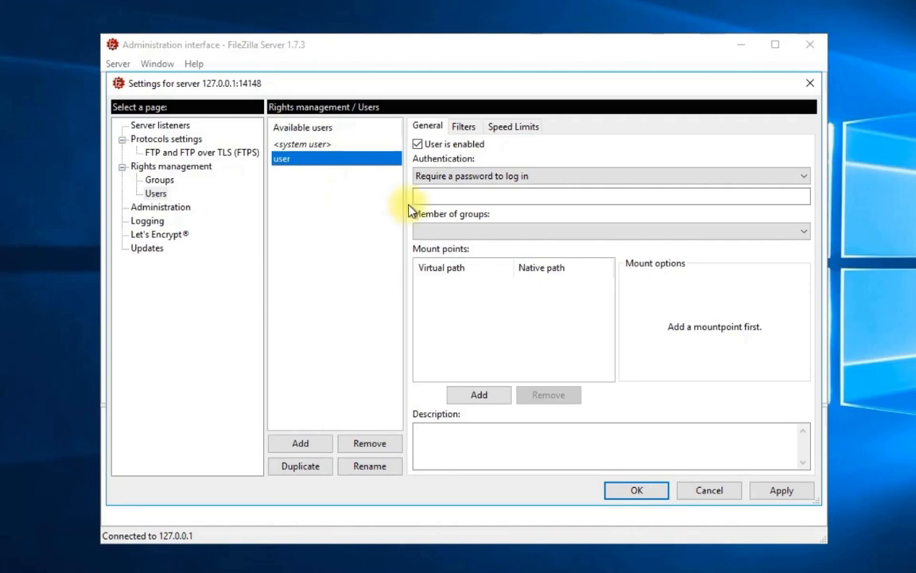
type("•••")
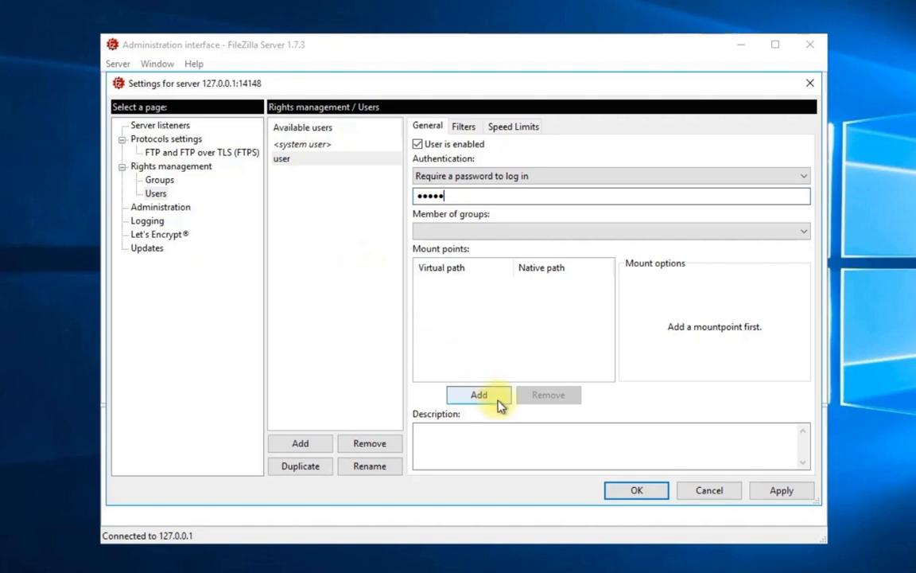
left_click(478, 395)
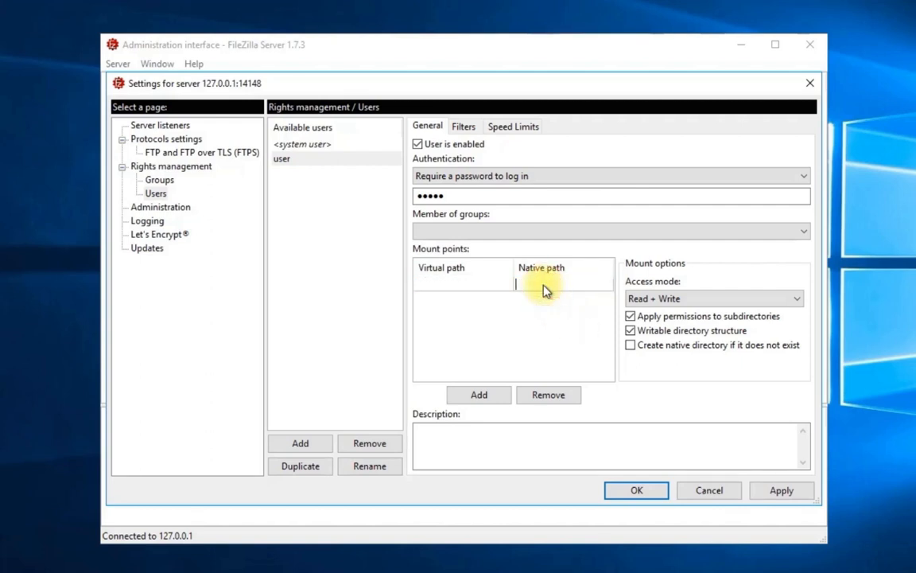
- Map native path C:\FZ to virtual path / with Read + Write and save
type("C:\\FZ")
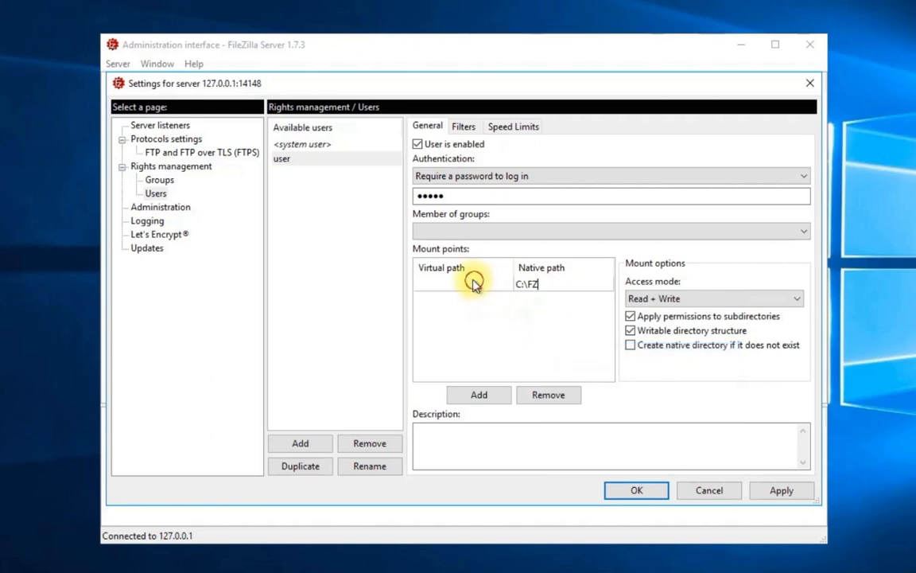
type("/")
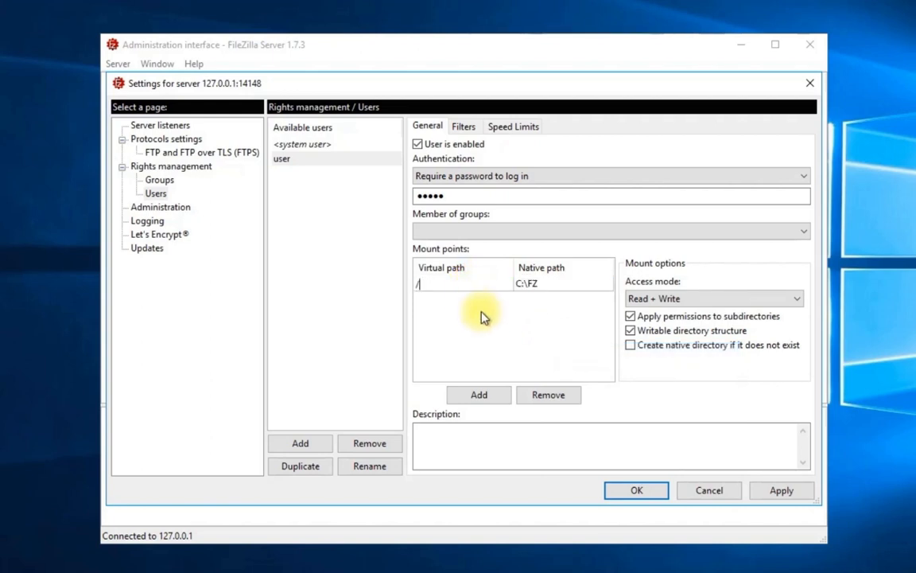
mouse_move(488, 330)
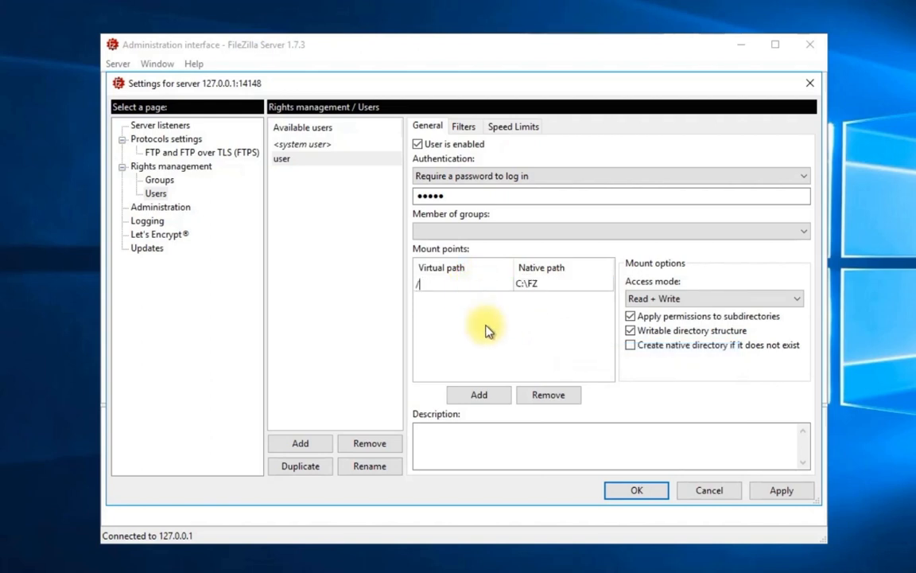
mouse_move(596, 319)
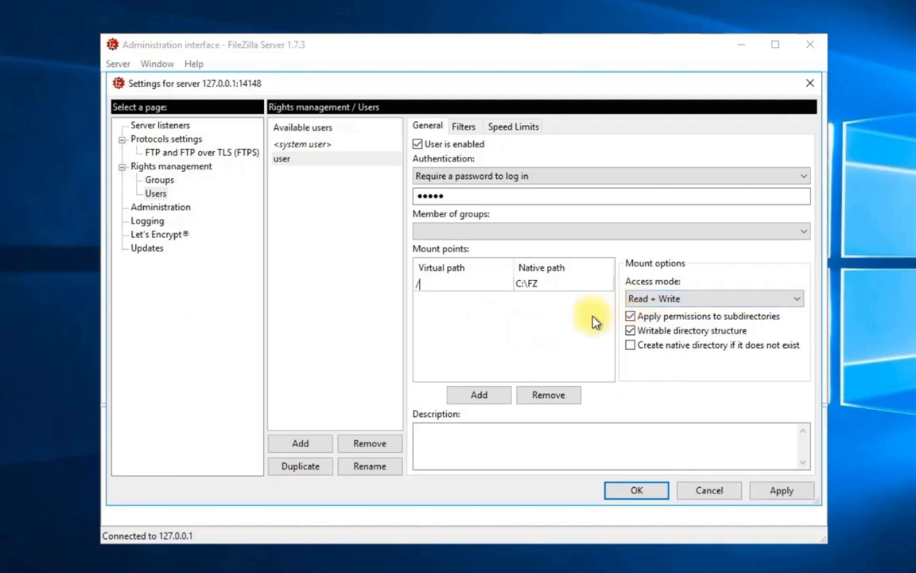
mouse_move(621, 435)
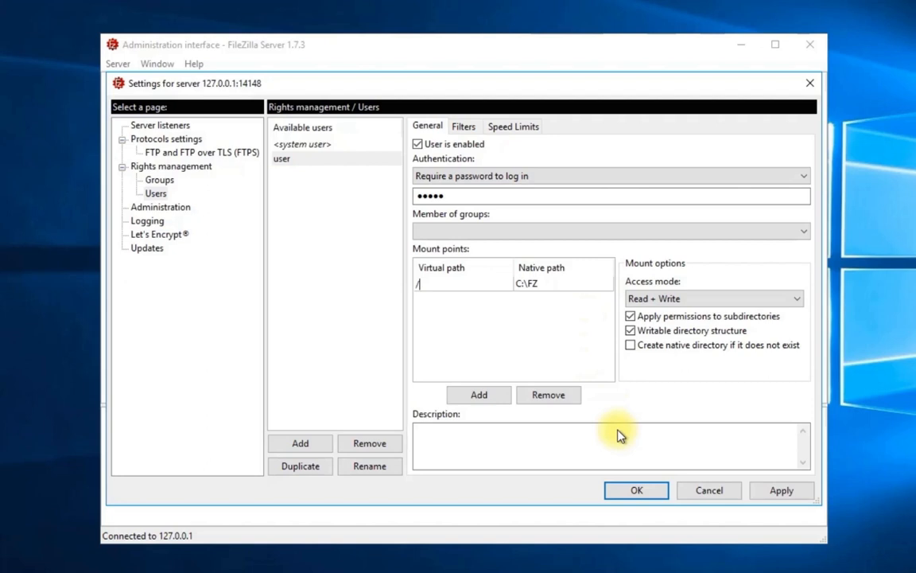
left_click(636, 490)
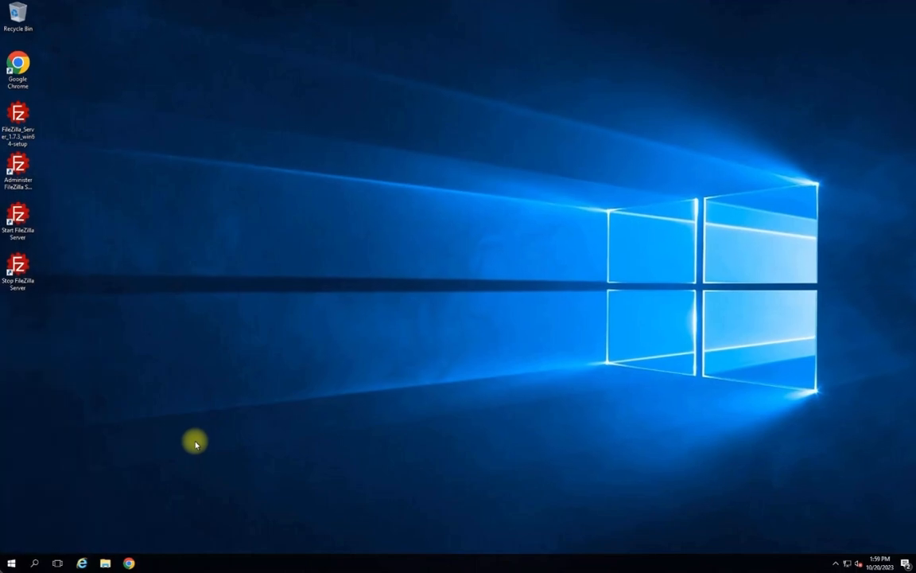
- Search the Start menu for 'administrative tools' to reach Windows Firewall with Advanced Security
left_click(34, 563)
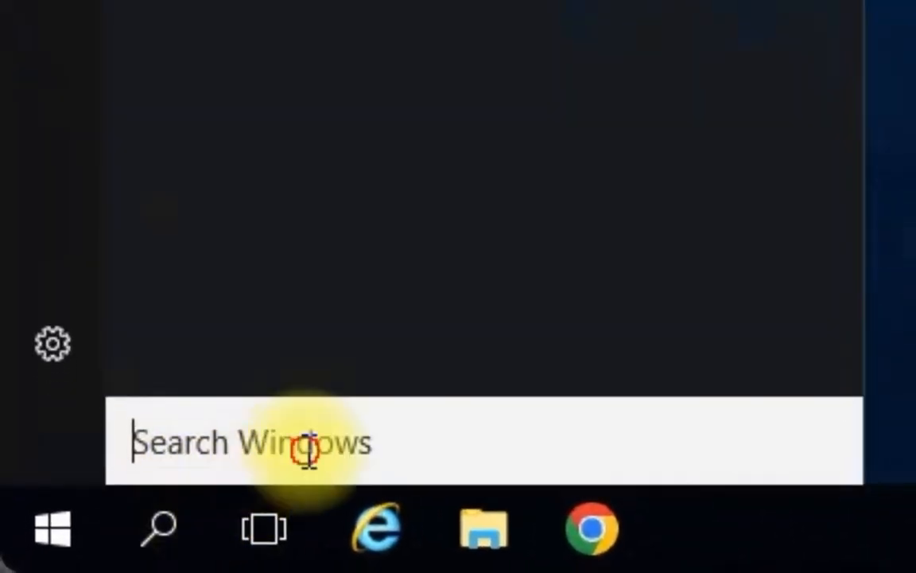
type("administrative tools")
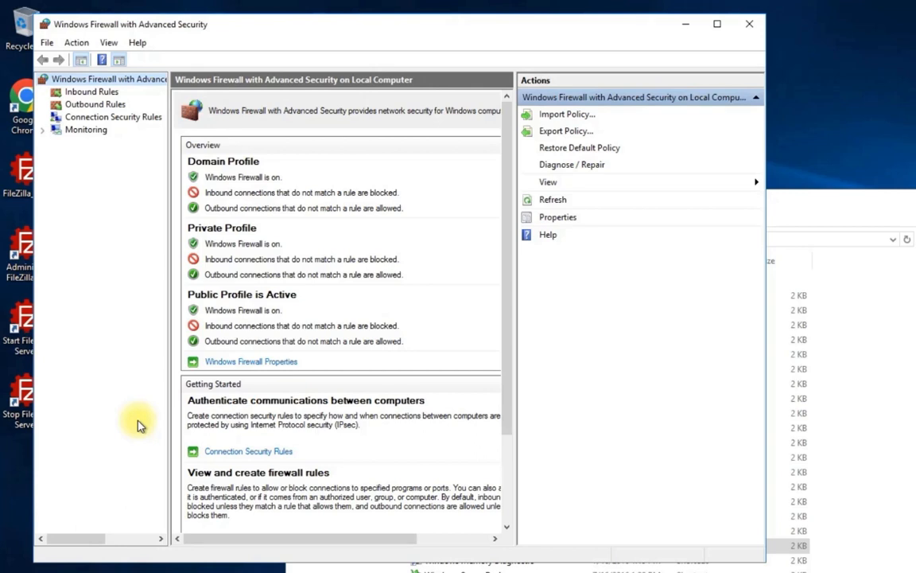
- Under Inbound Rules, start a new rule of the Program type
left_click(91, 91)
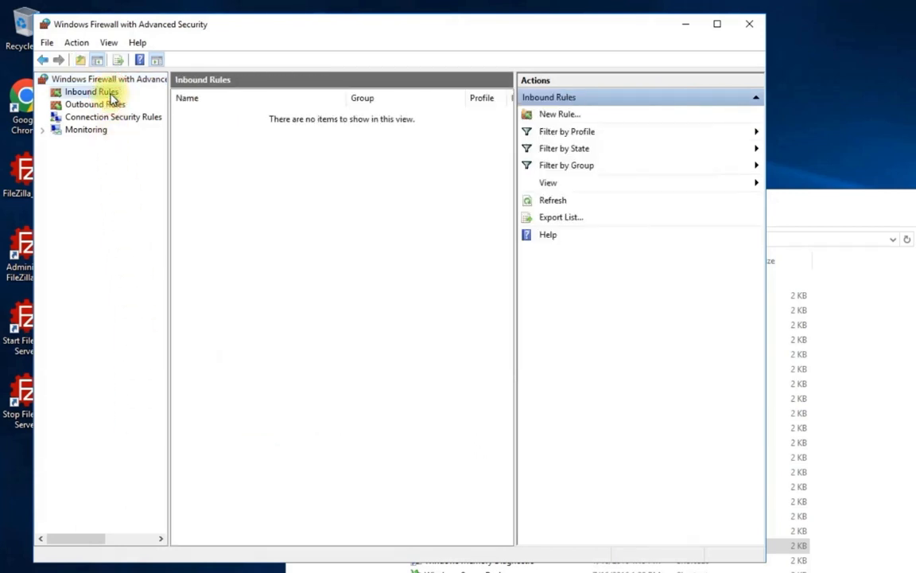
left_click(90, 91)
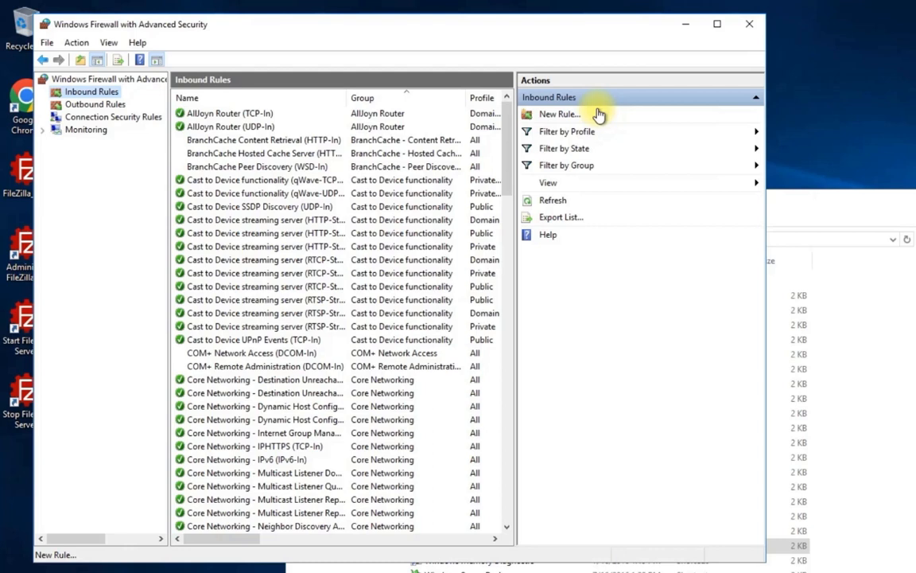
left_click(559, 114)
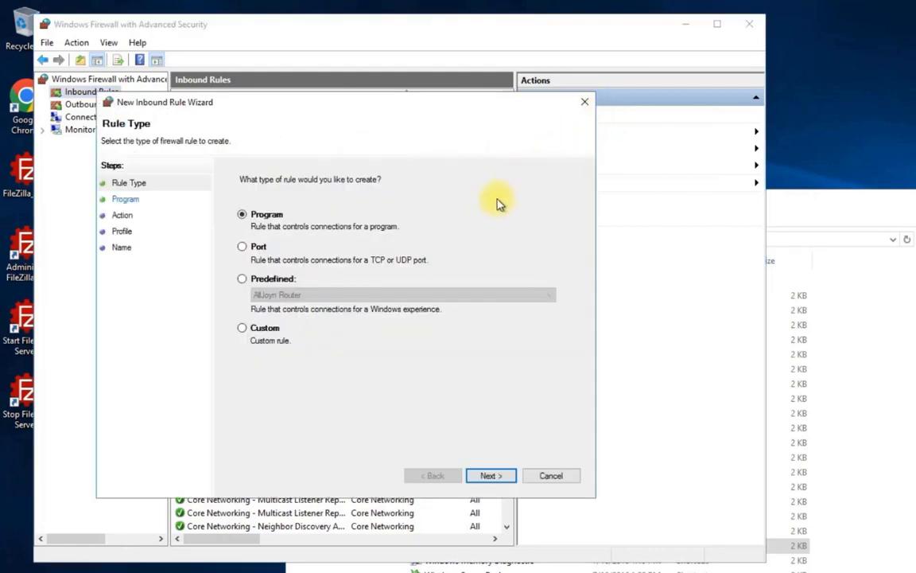
mouse_move(445, 233)
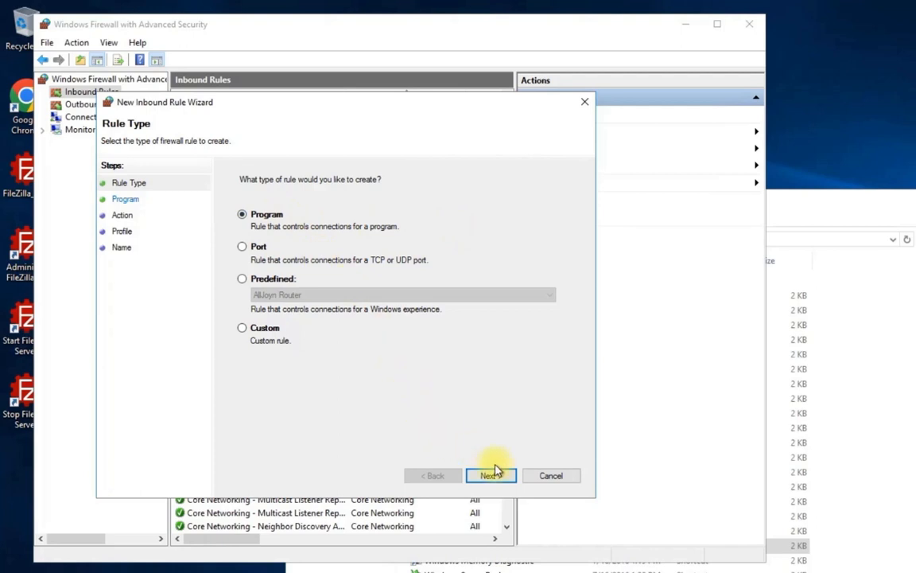
left_click(491, 474)
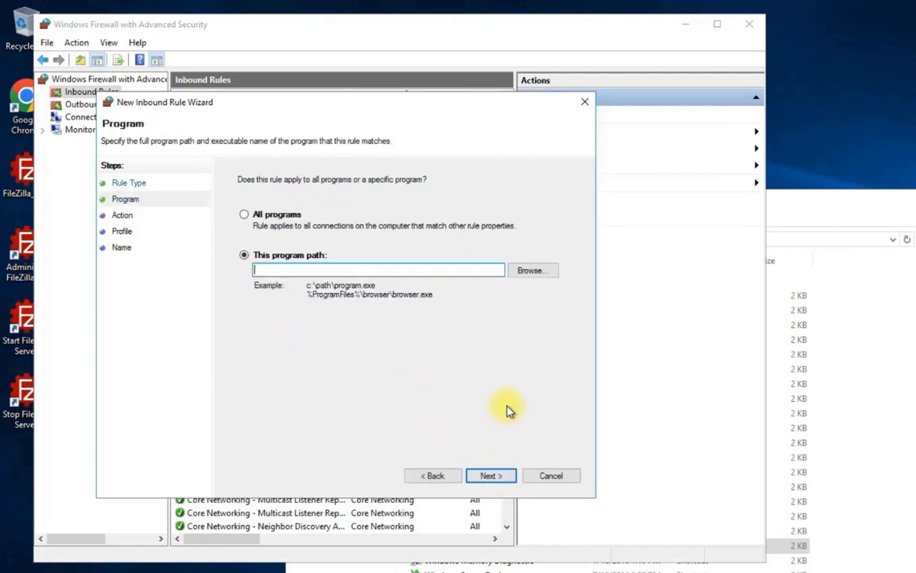
- Set the rule's program to FileZilla Server\filezilla-server.exe and continue
left_click(531, 270)
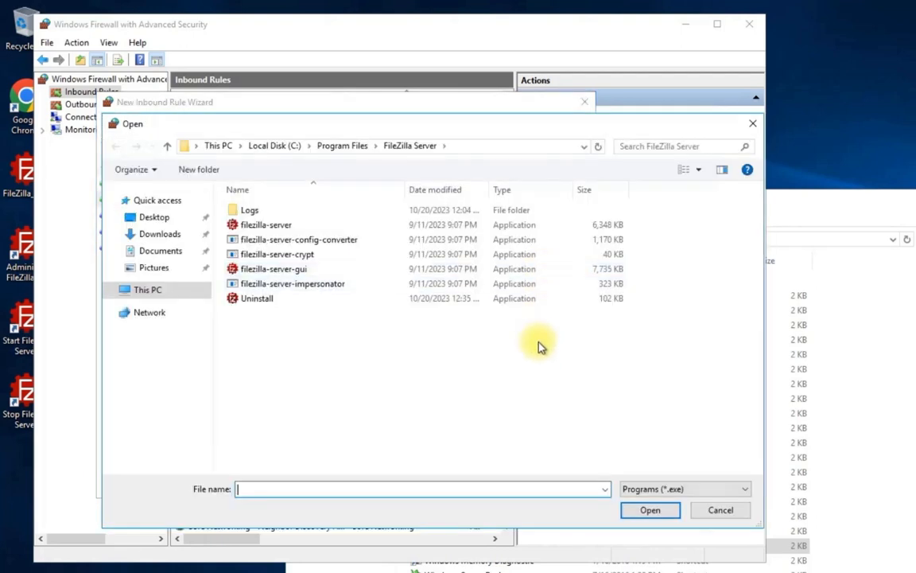
left_click(266, 224)
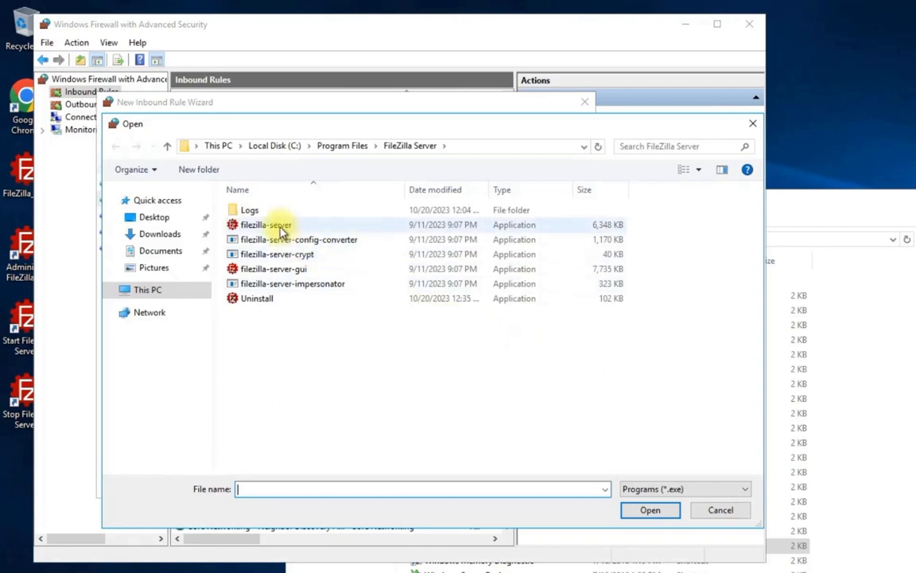
left_click(266, 224)
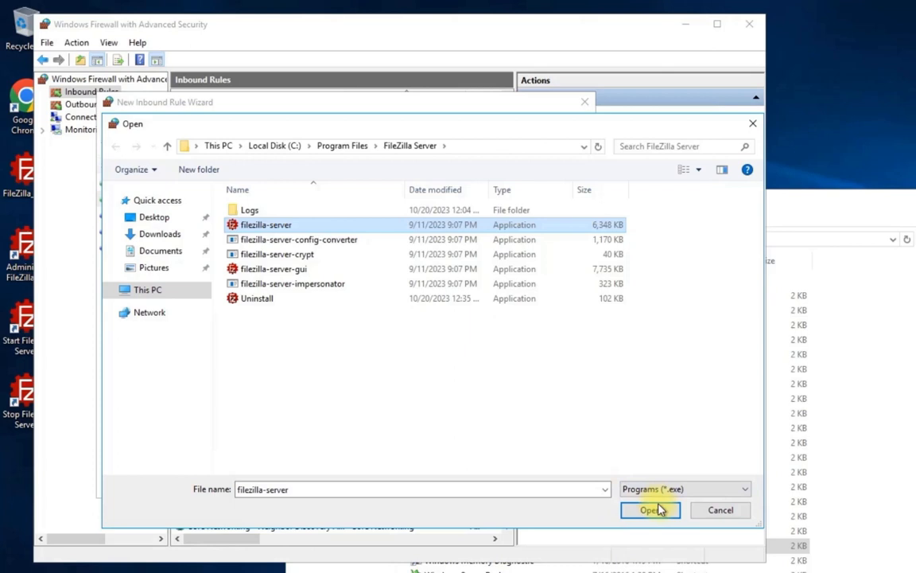
left_click(650, 510)
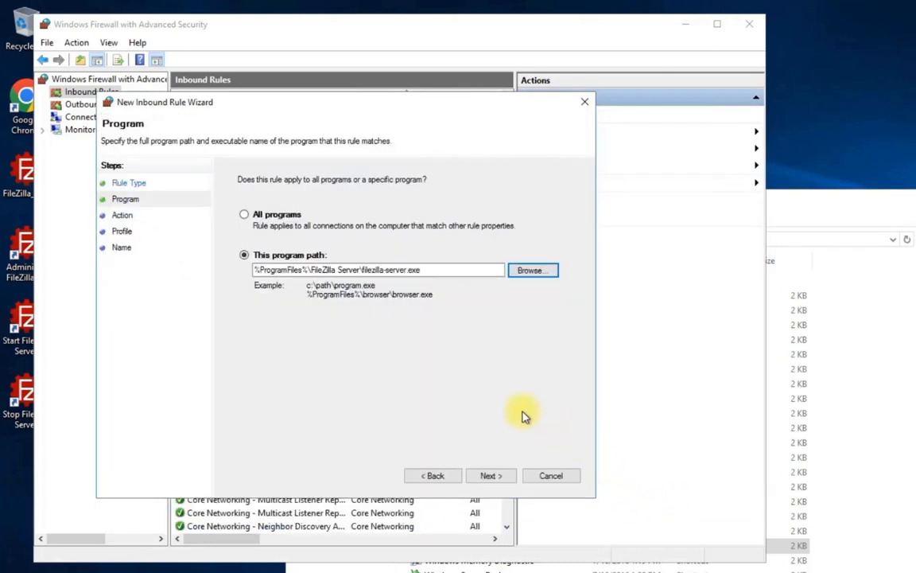
left_click(490, 474)
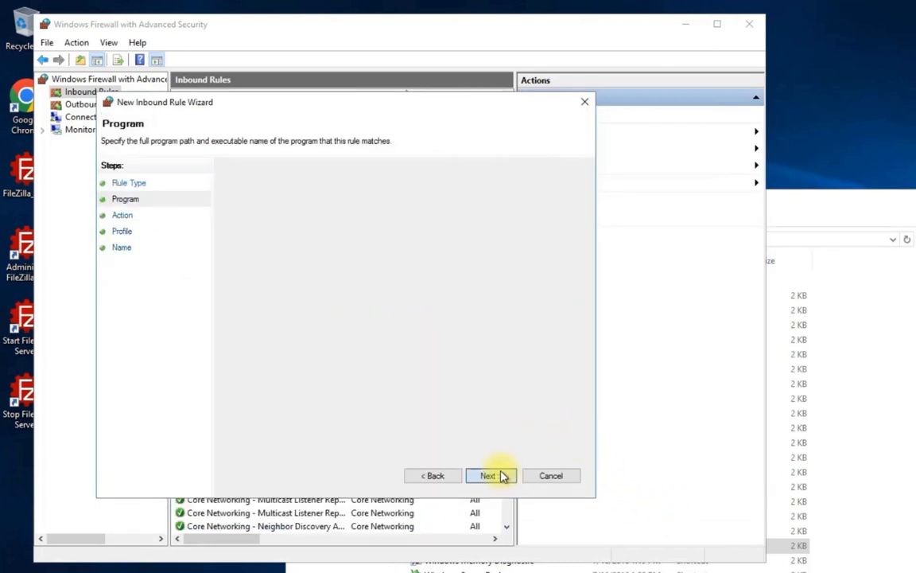
- Keep 'Allow the connection' and apply the rule to Domain, Private and Public profiles
left_click(487, 475)
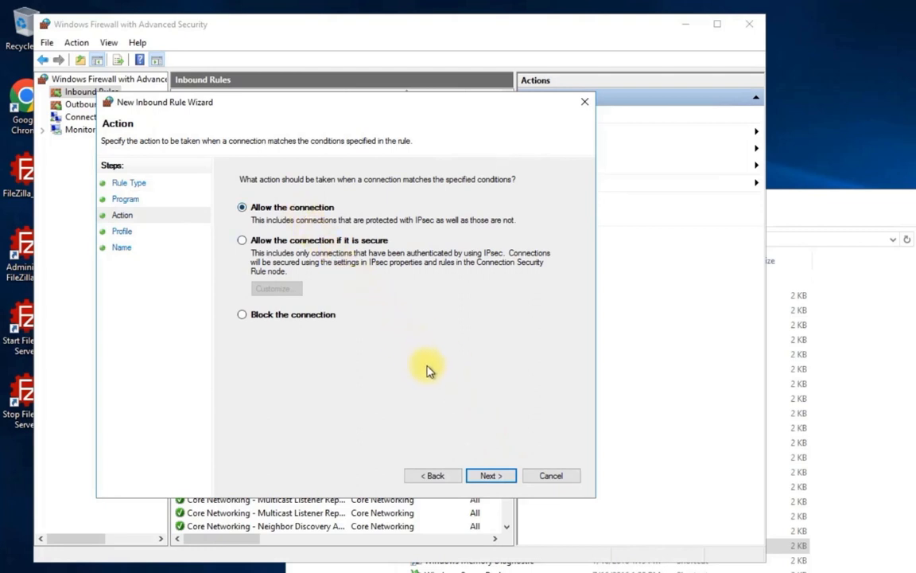
left_click(490, 475)
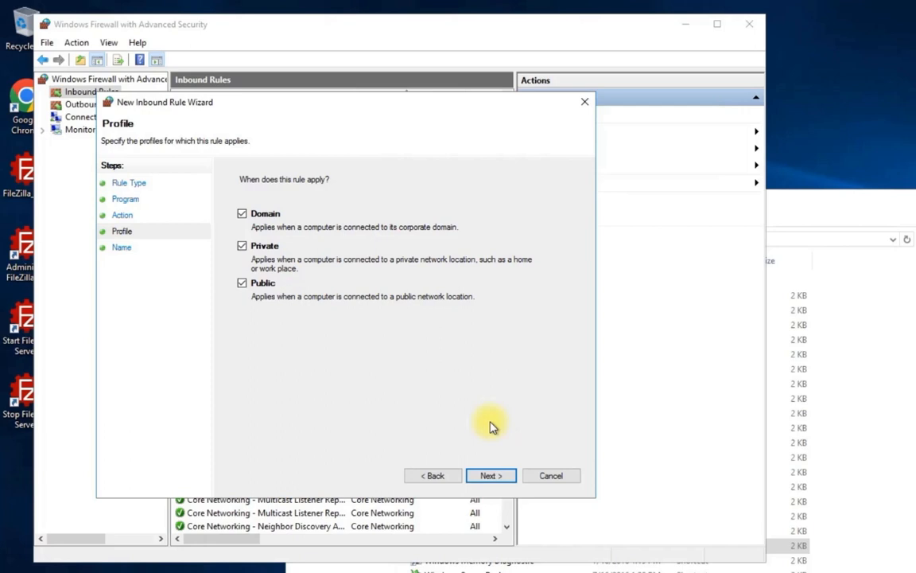
left_click(490, 475)
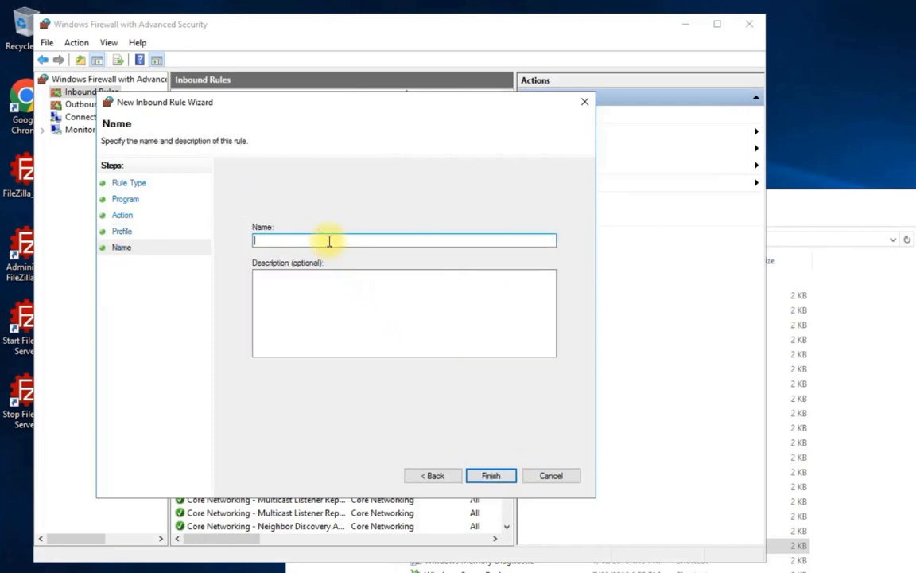
- Name the inbound rule 'FTP Server' and finish the wizard
type("FTP S")
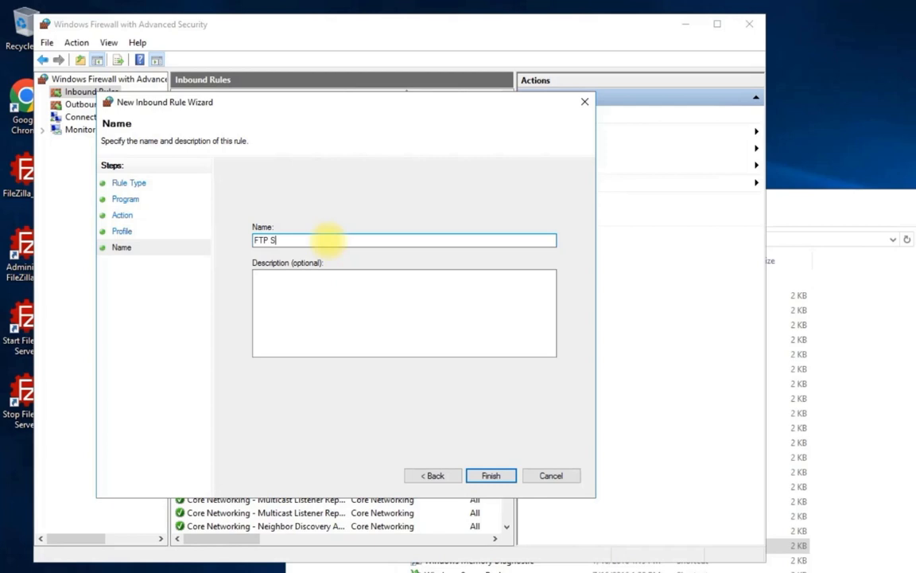
type("erver")
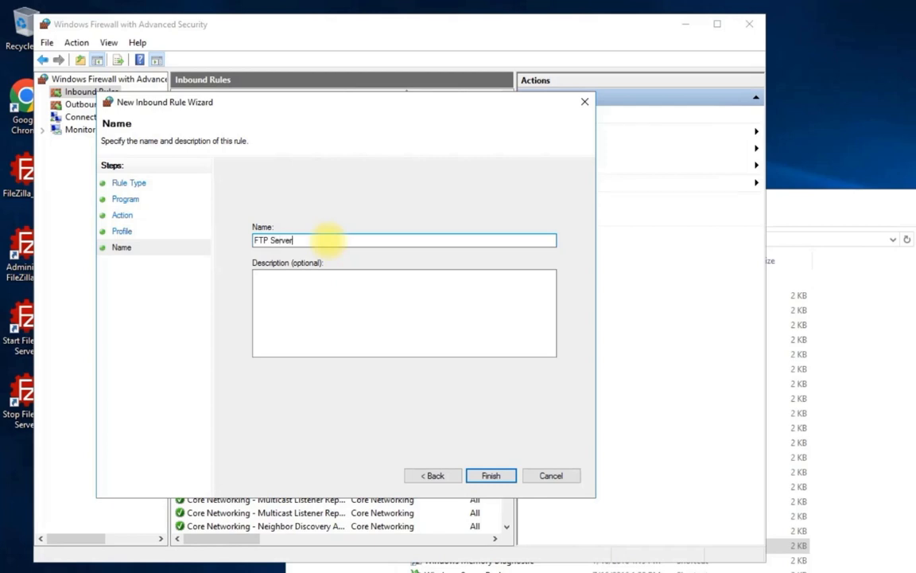
mouse_move(451, 422)
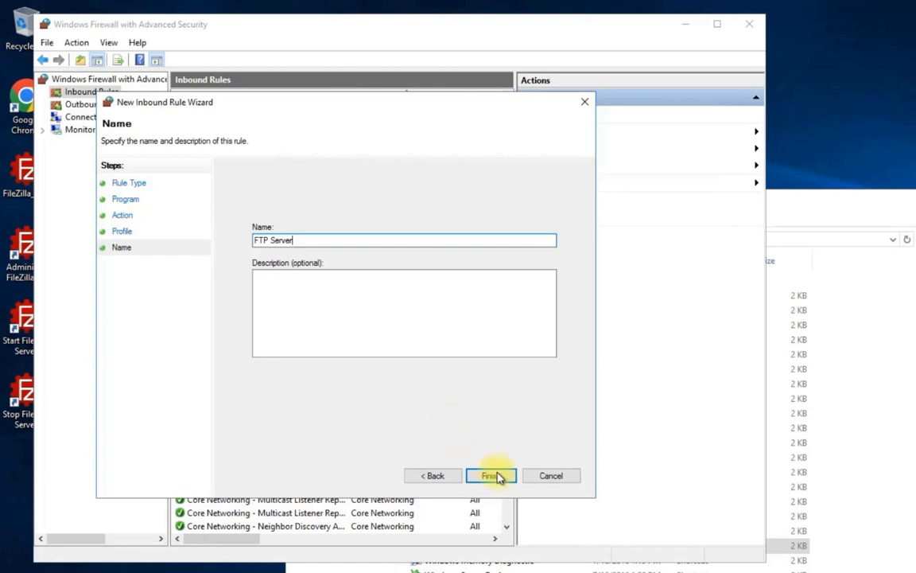
left_click(490, 475)
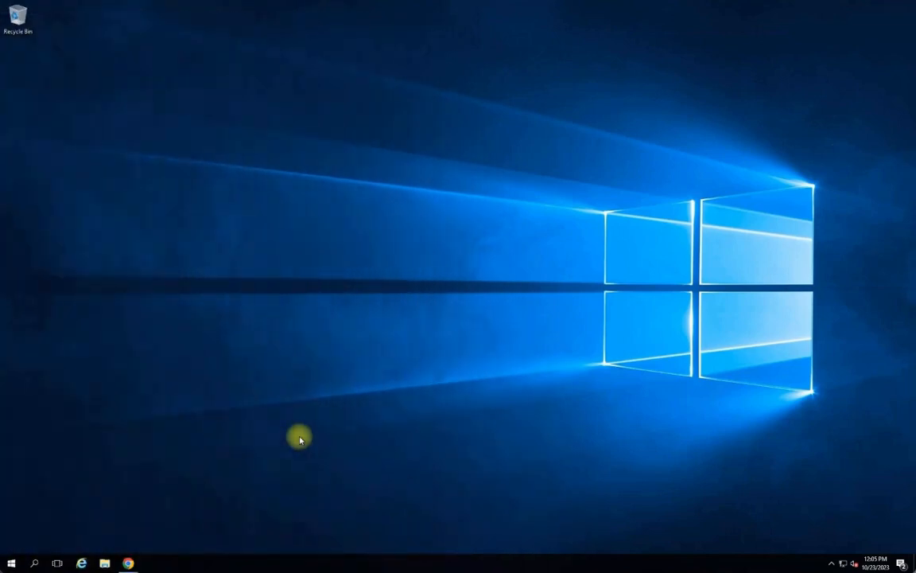
- Download the free FileZilla Client 3.65.0 Windows installer, dismiss the popup, and close Chrome
left_click(127, 563)
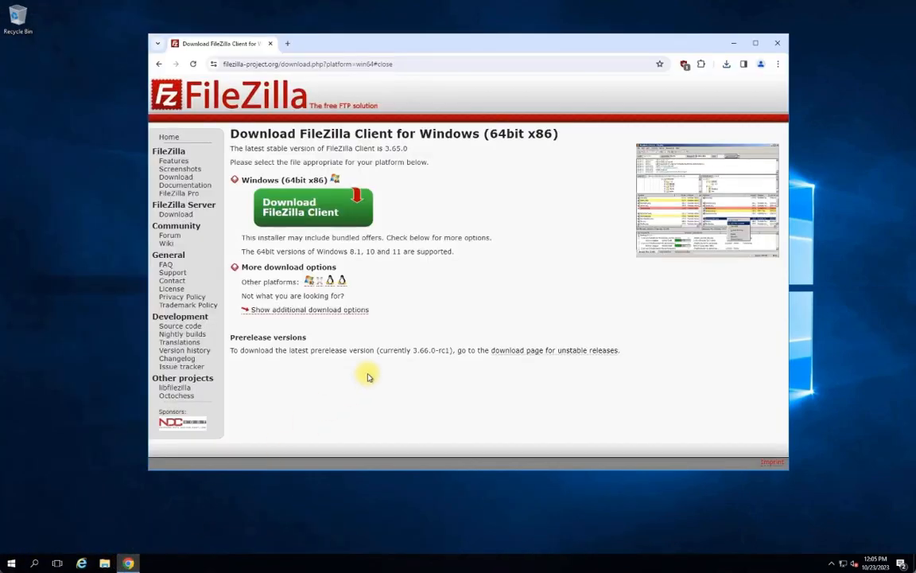
mouse_move(454, 308)
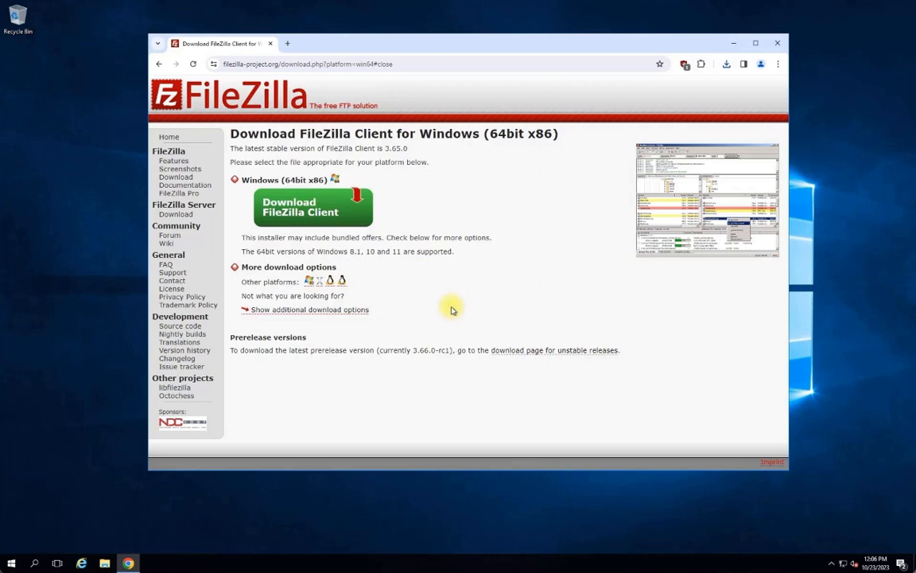
mouse_move(304, 220)
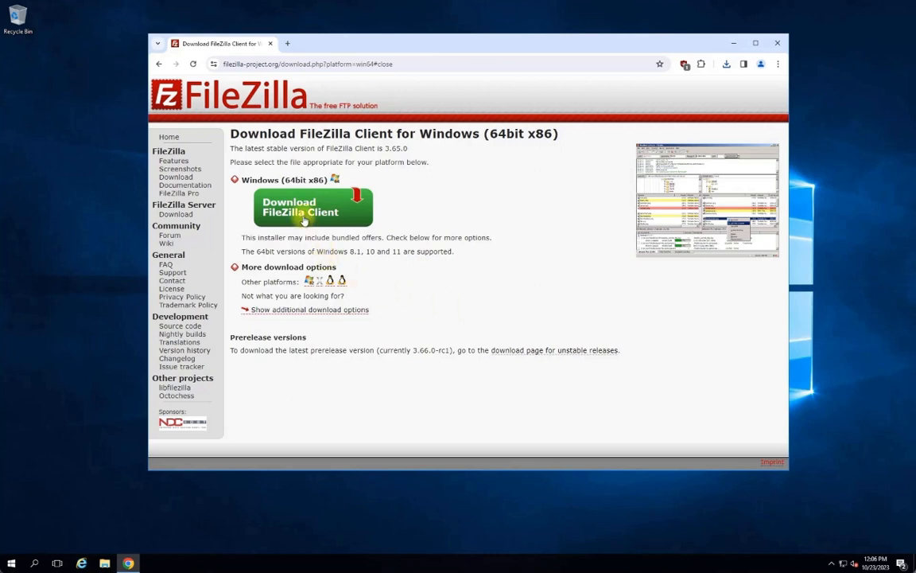
left_click(313, 207)
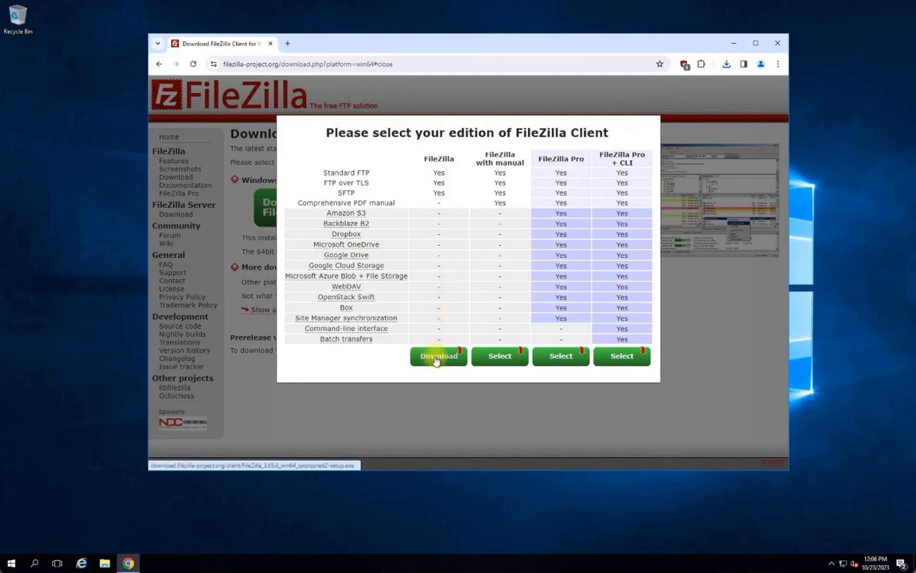
left_click(438, 355)
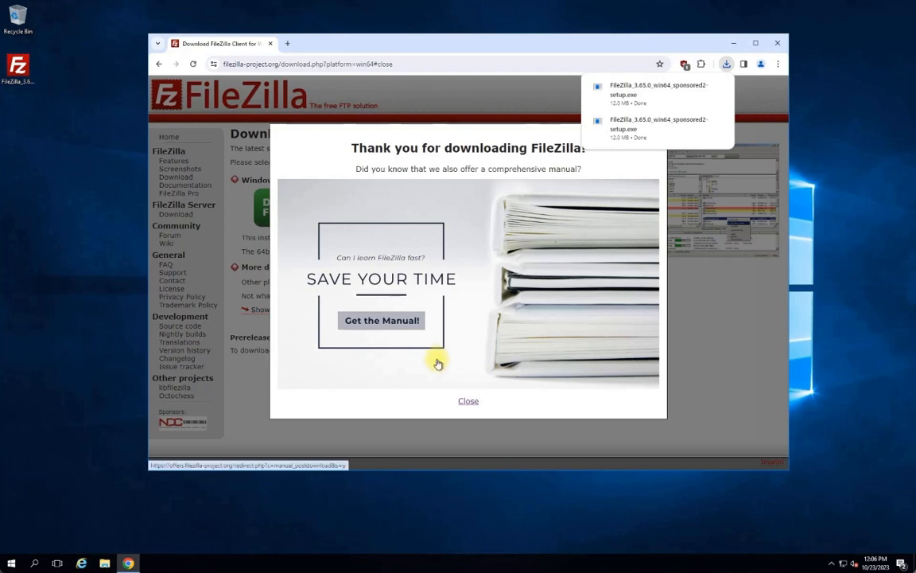
left_click(469, 400)
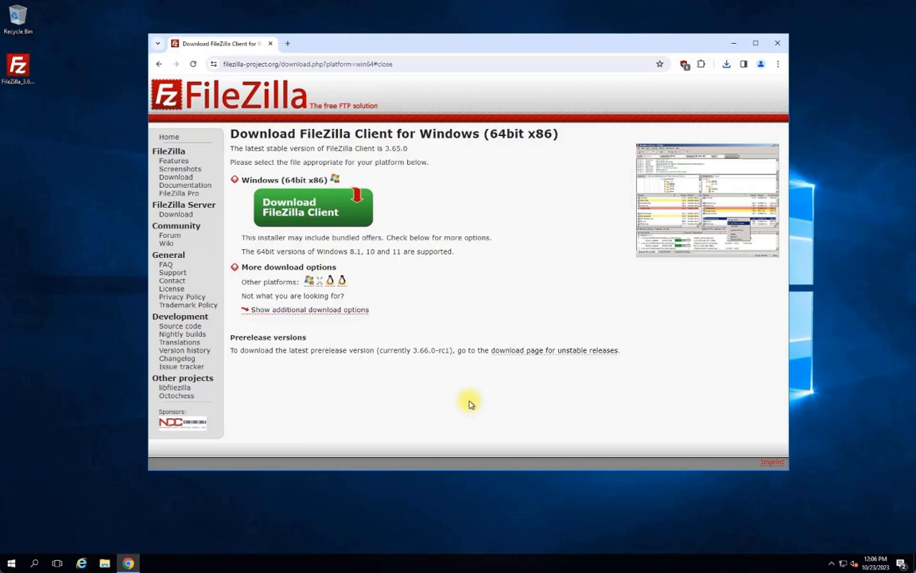
left_click(755, 43)
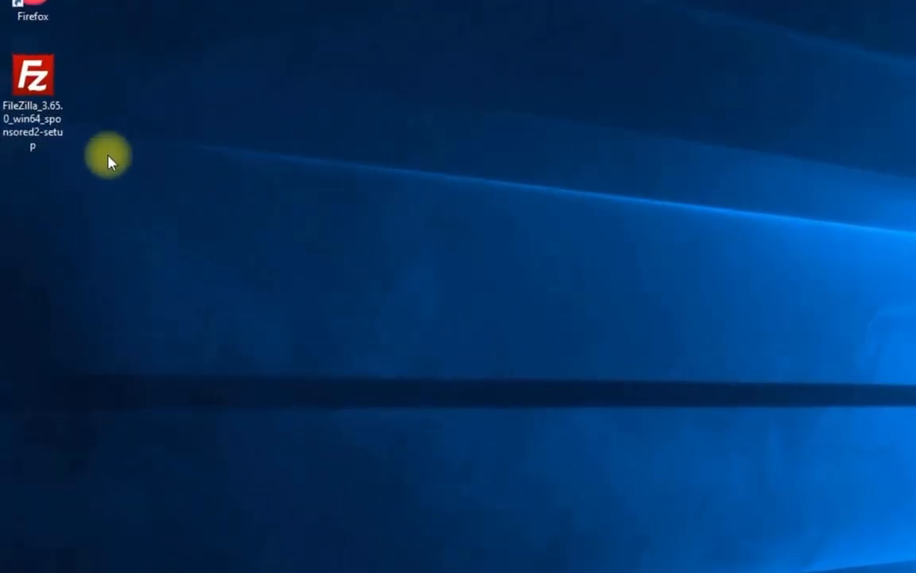
- Run the FileZilla setup as administrator, accept the licence, and decline the Norton offer
right_click(32, 72)
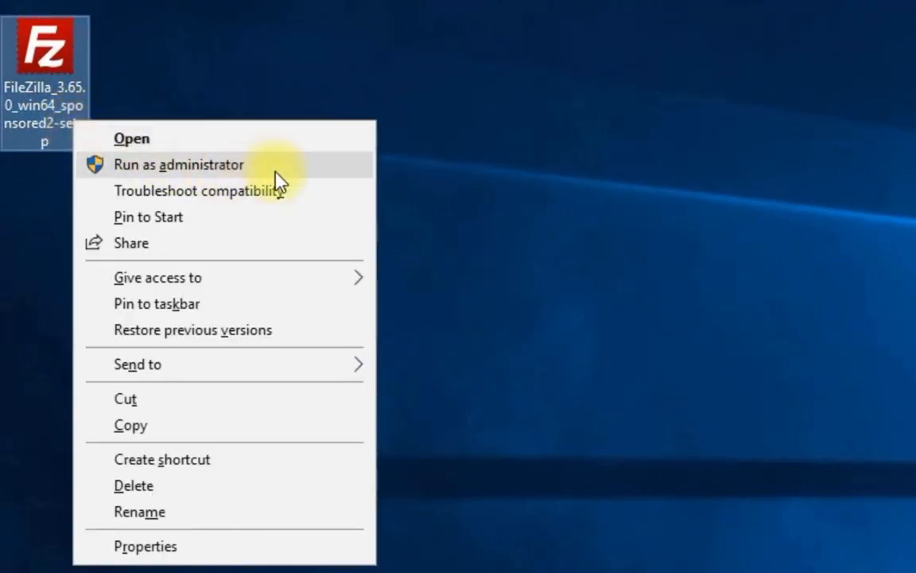
left_click(179, 164)
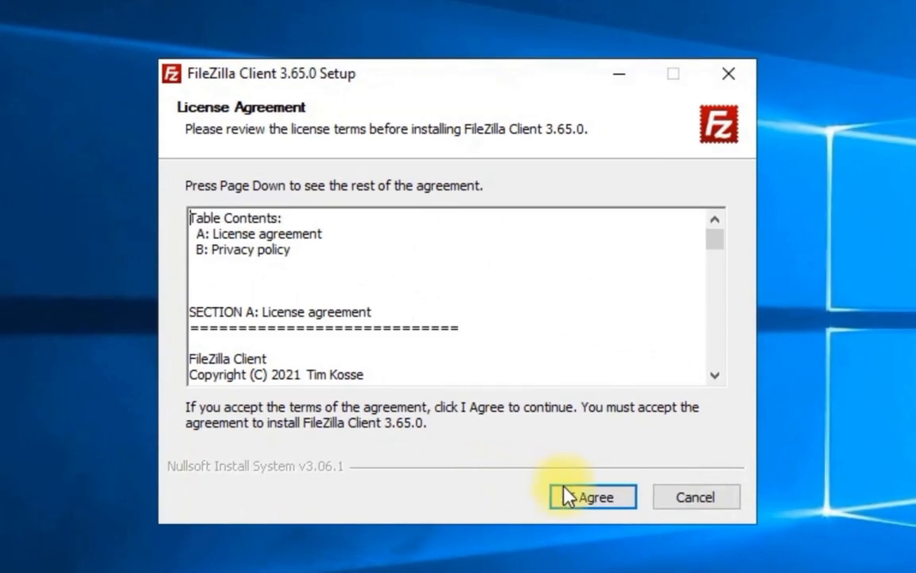
left_click(592, 496)
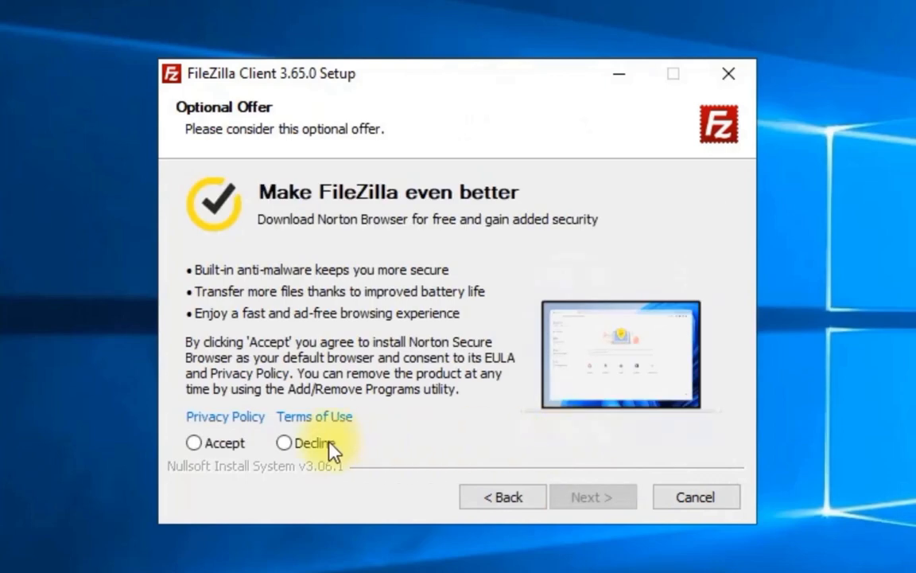
left_click(284, 443)
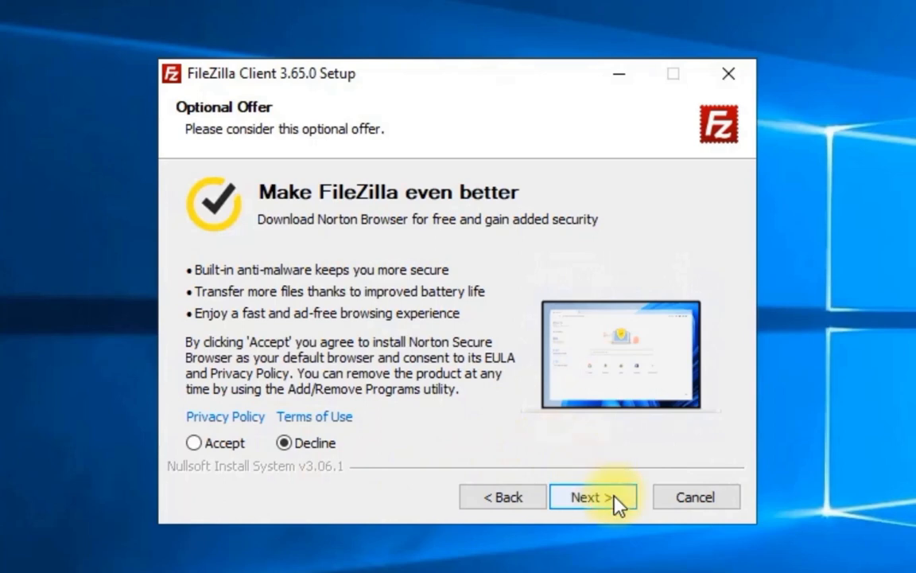
left_click(593, 496)
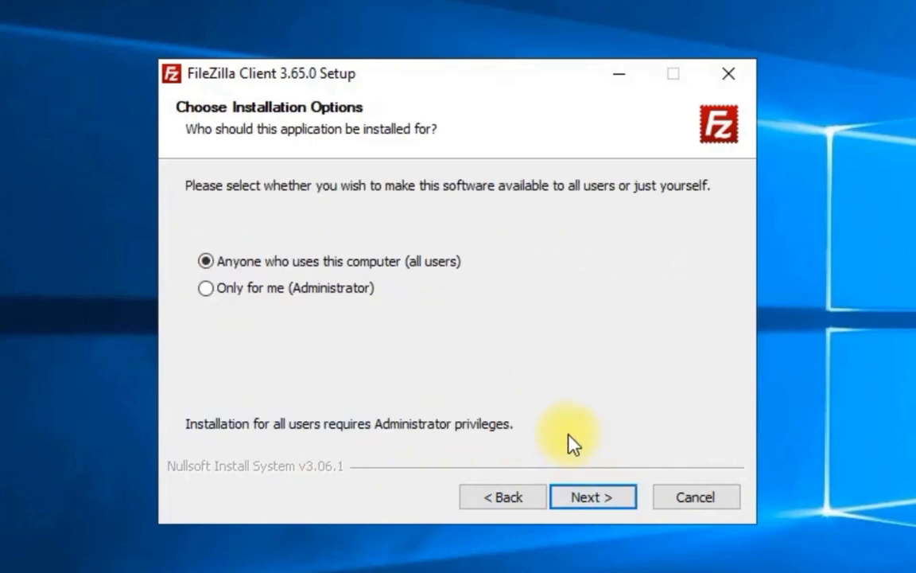
- Install FileZilla Client 3.65.0 for all users with default components and folder, then launch it
left_click(592, 496)
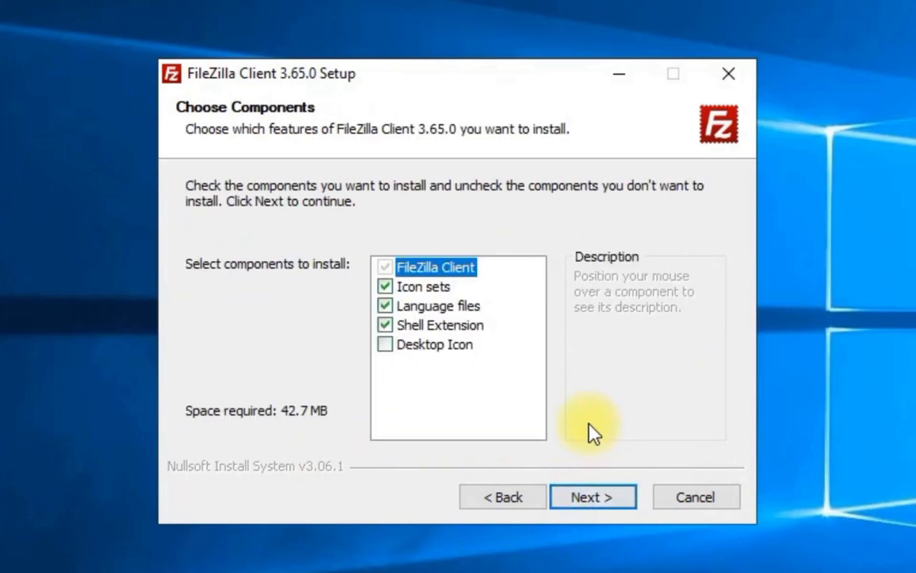
left_click(592, 496)
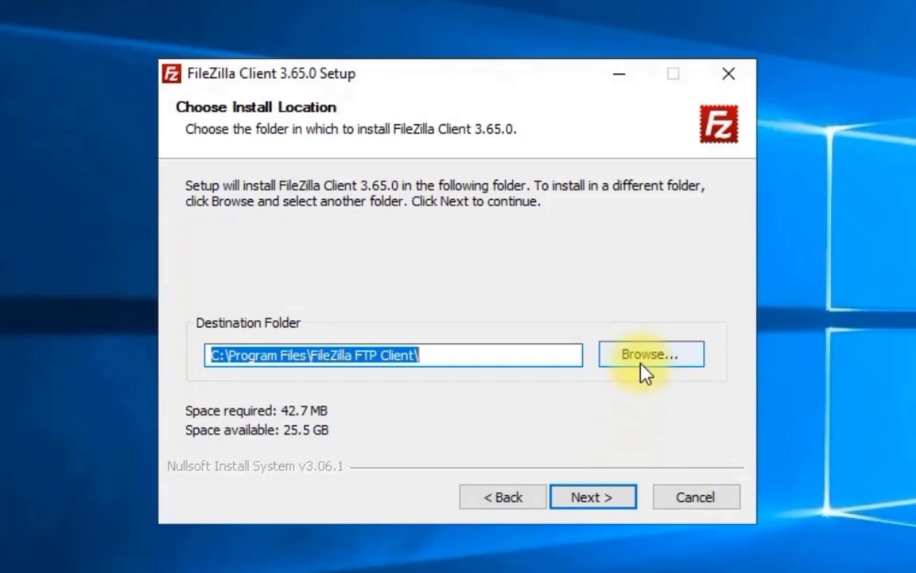
mouse_move(608, 430)
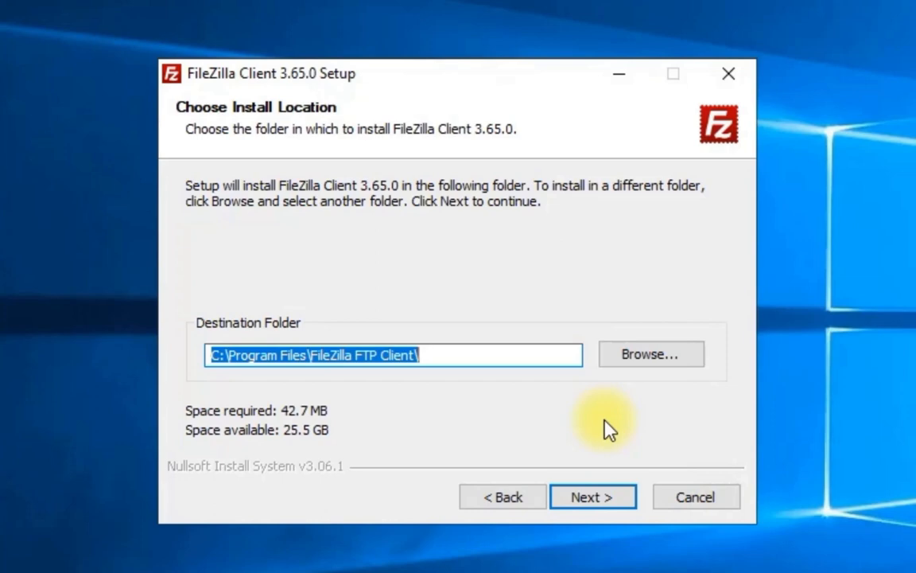
left_click(592, 496)
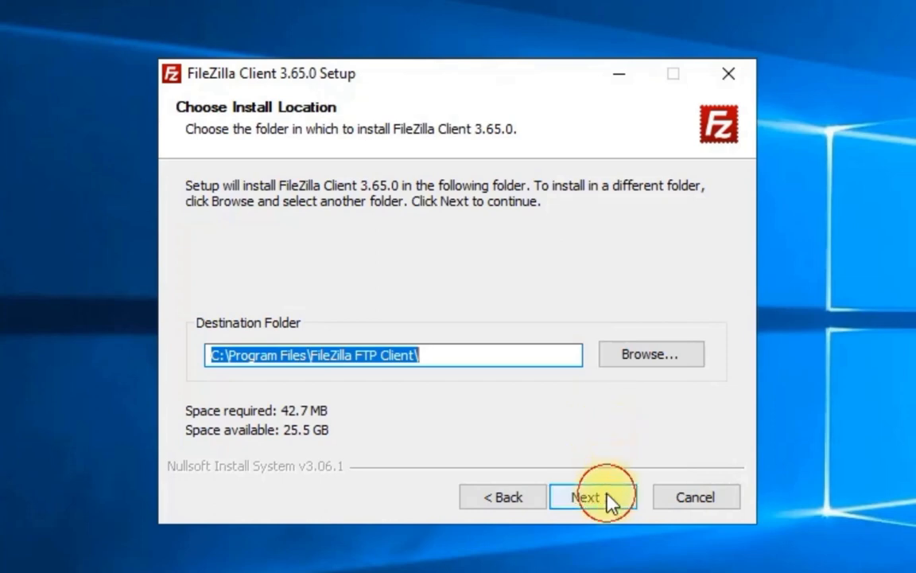
left_click(593, 496)
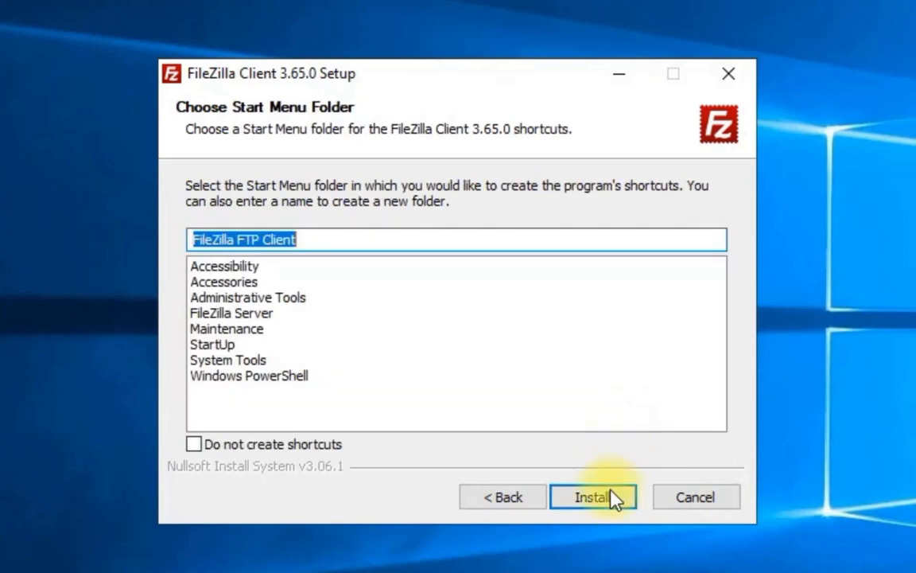
left_click(593, 497)
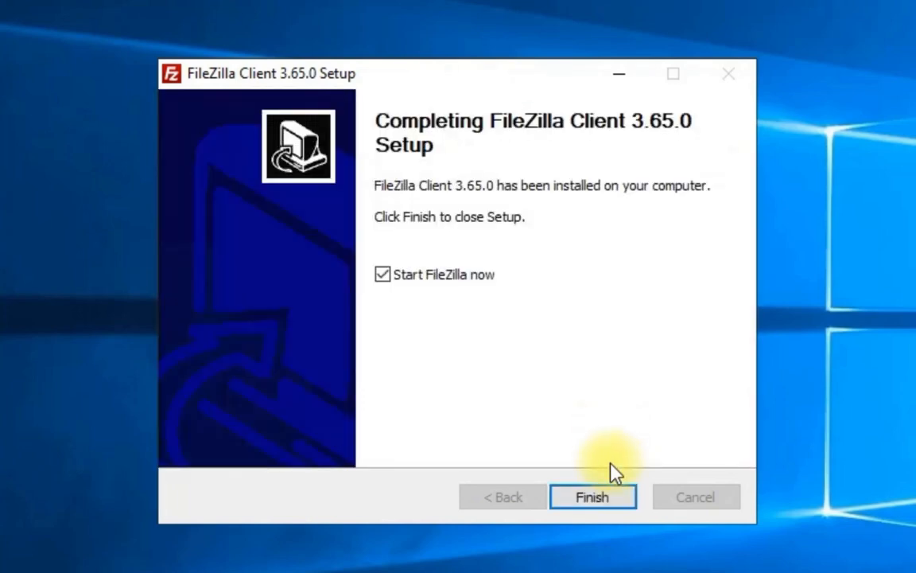
left_click(592, 496)
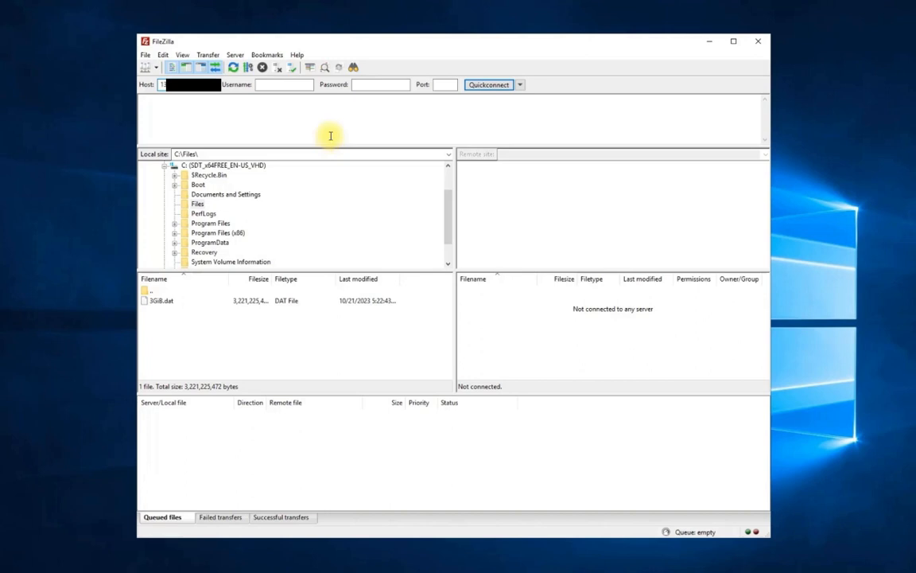
- Quickconnect to the server as 'user' and view Test.txt in the remote root
left_click(284, 84)
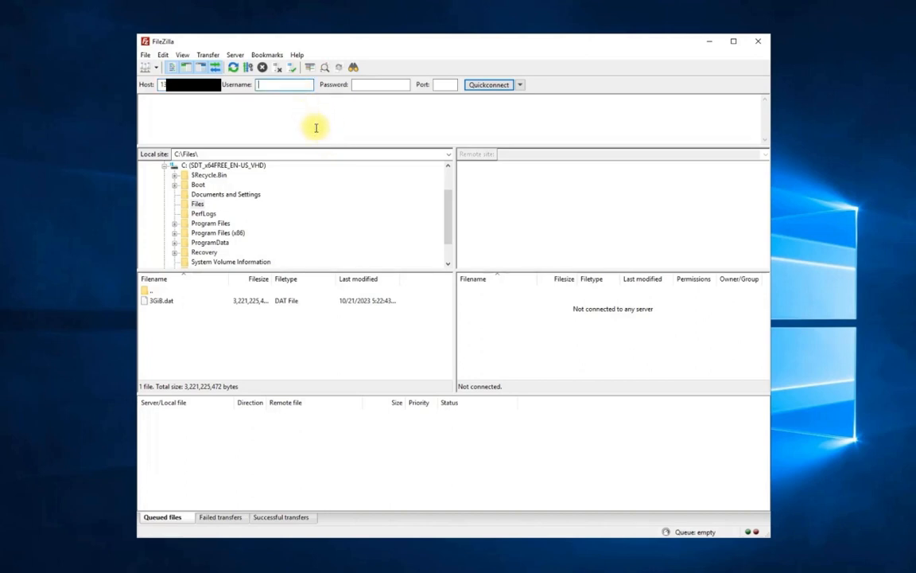
type("user")
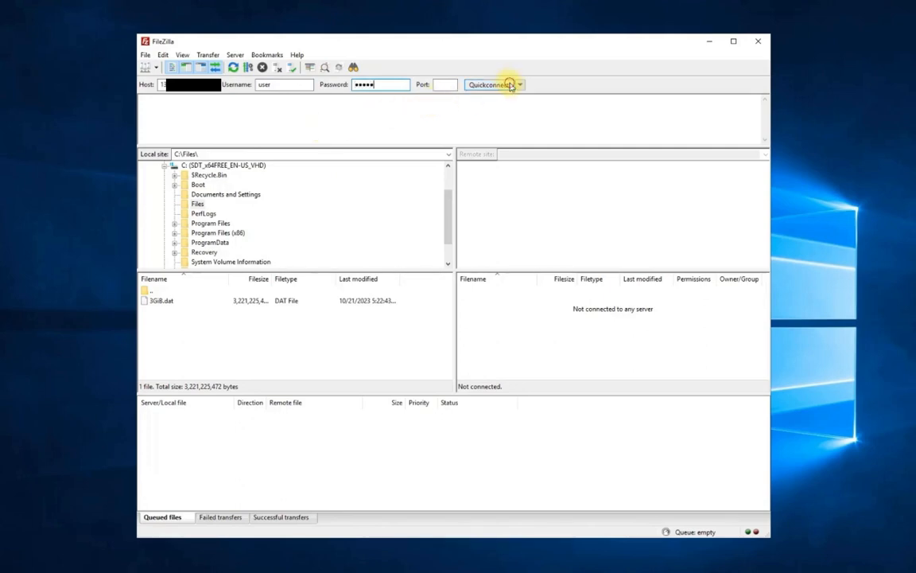
left_click(489, 84)
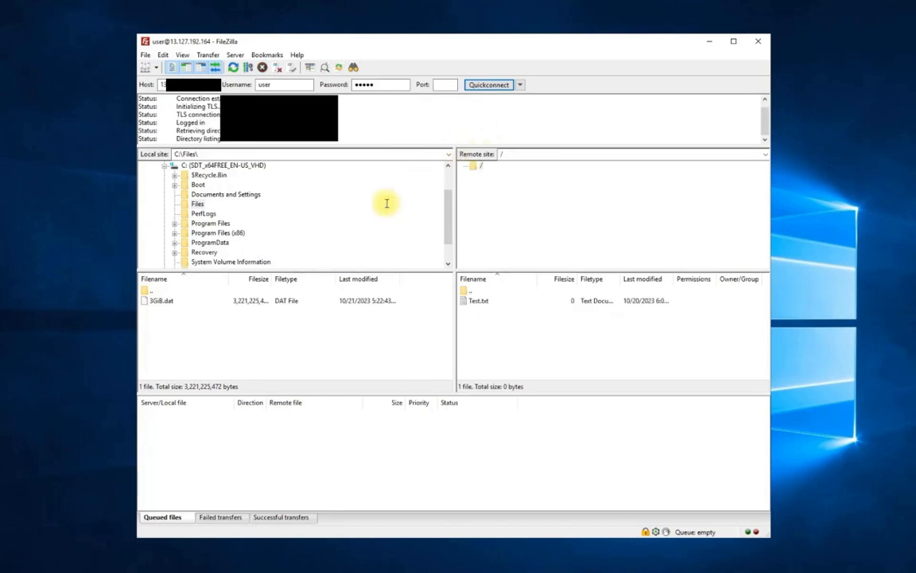
- Upload 3GiB.dat from the local Files folder to the server's root
left_click(203, 301)
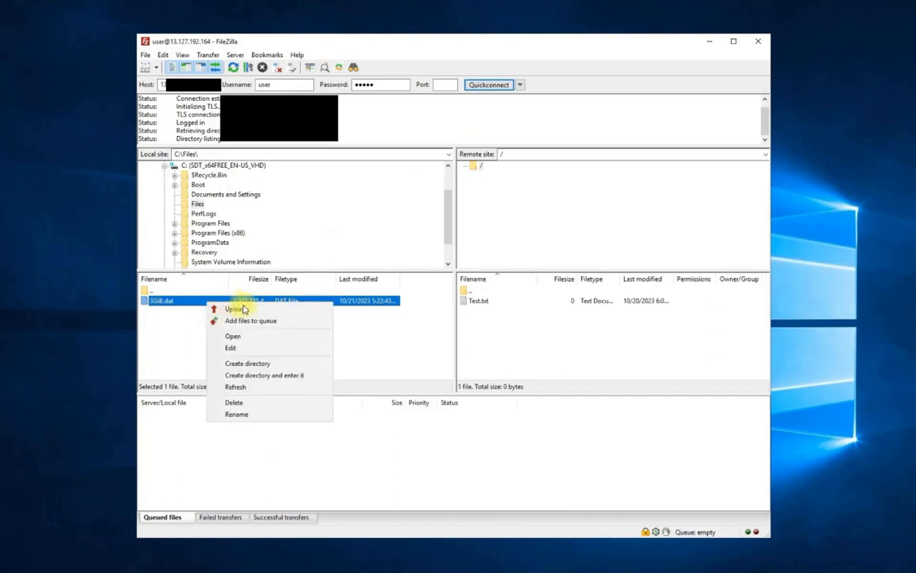
left_click(235, 308)
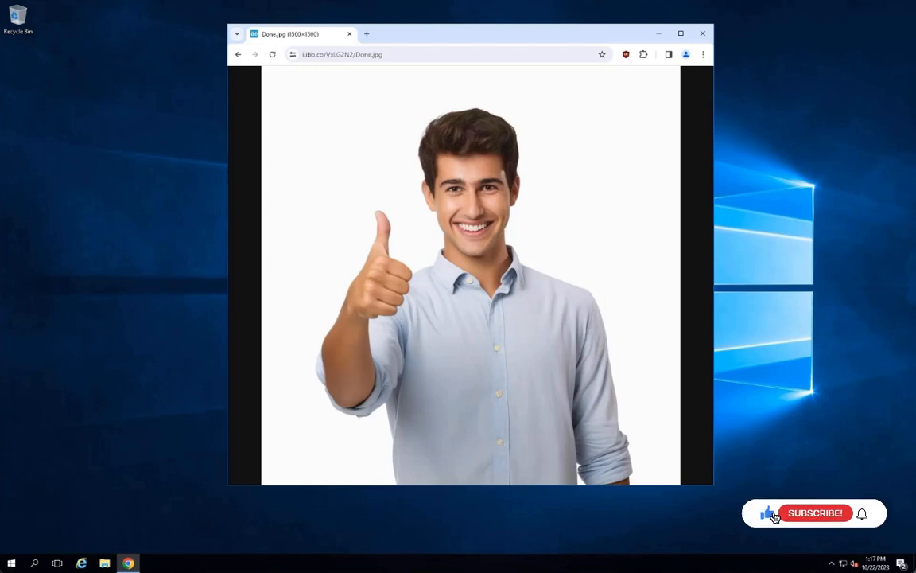
left_click(814, 512)
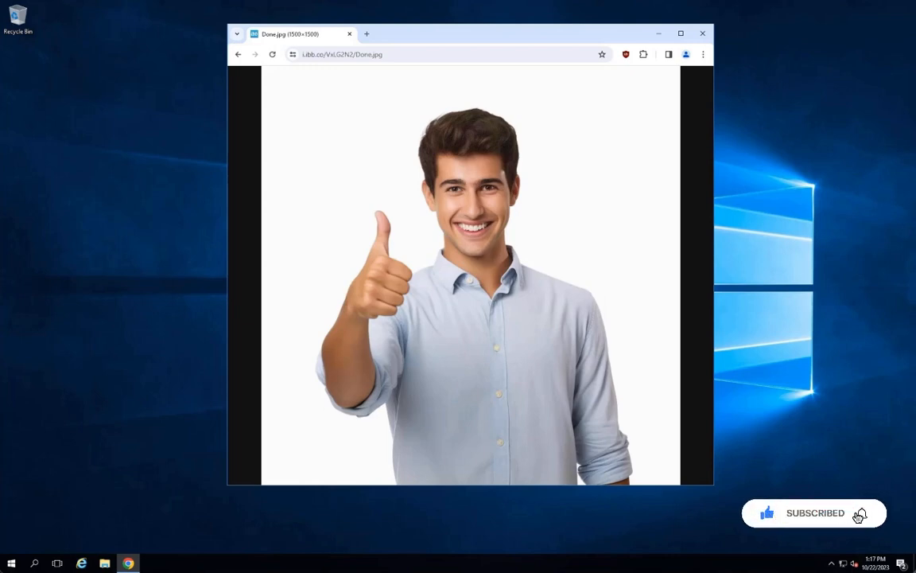